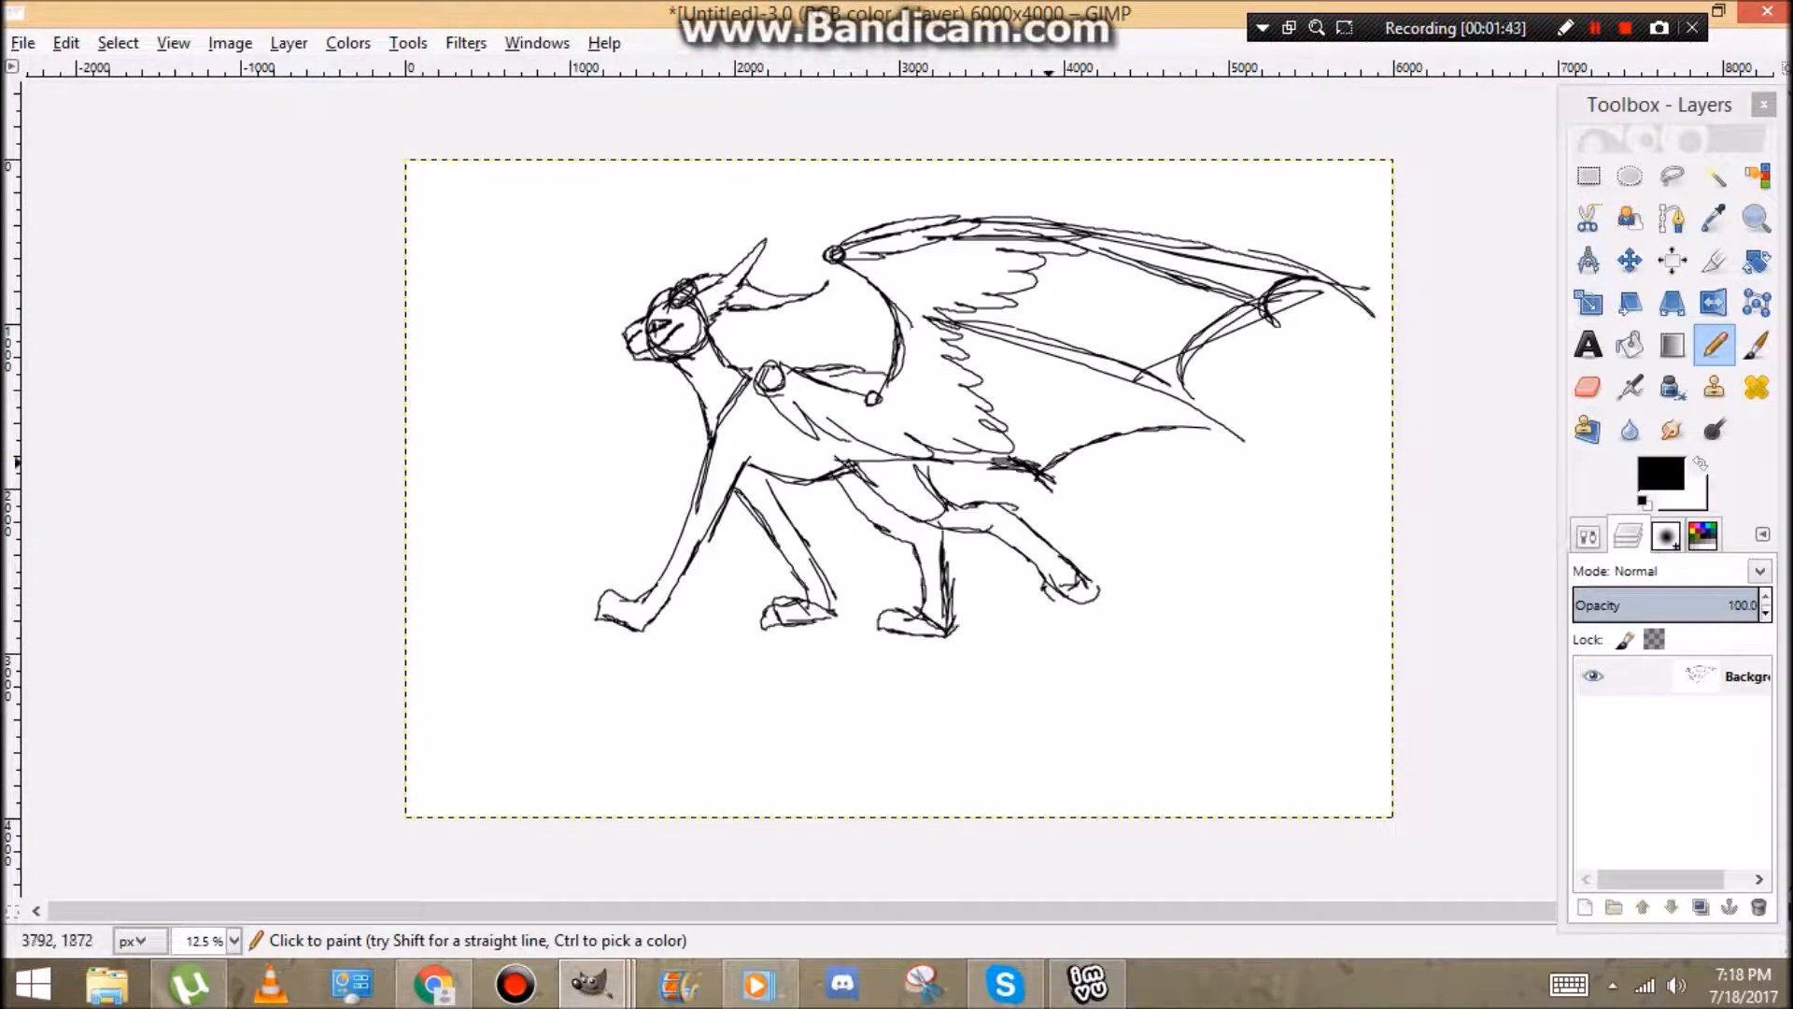
Trace clean black outline strokes over the faded wings and tail sketch.
left_click(1588, 175)
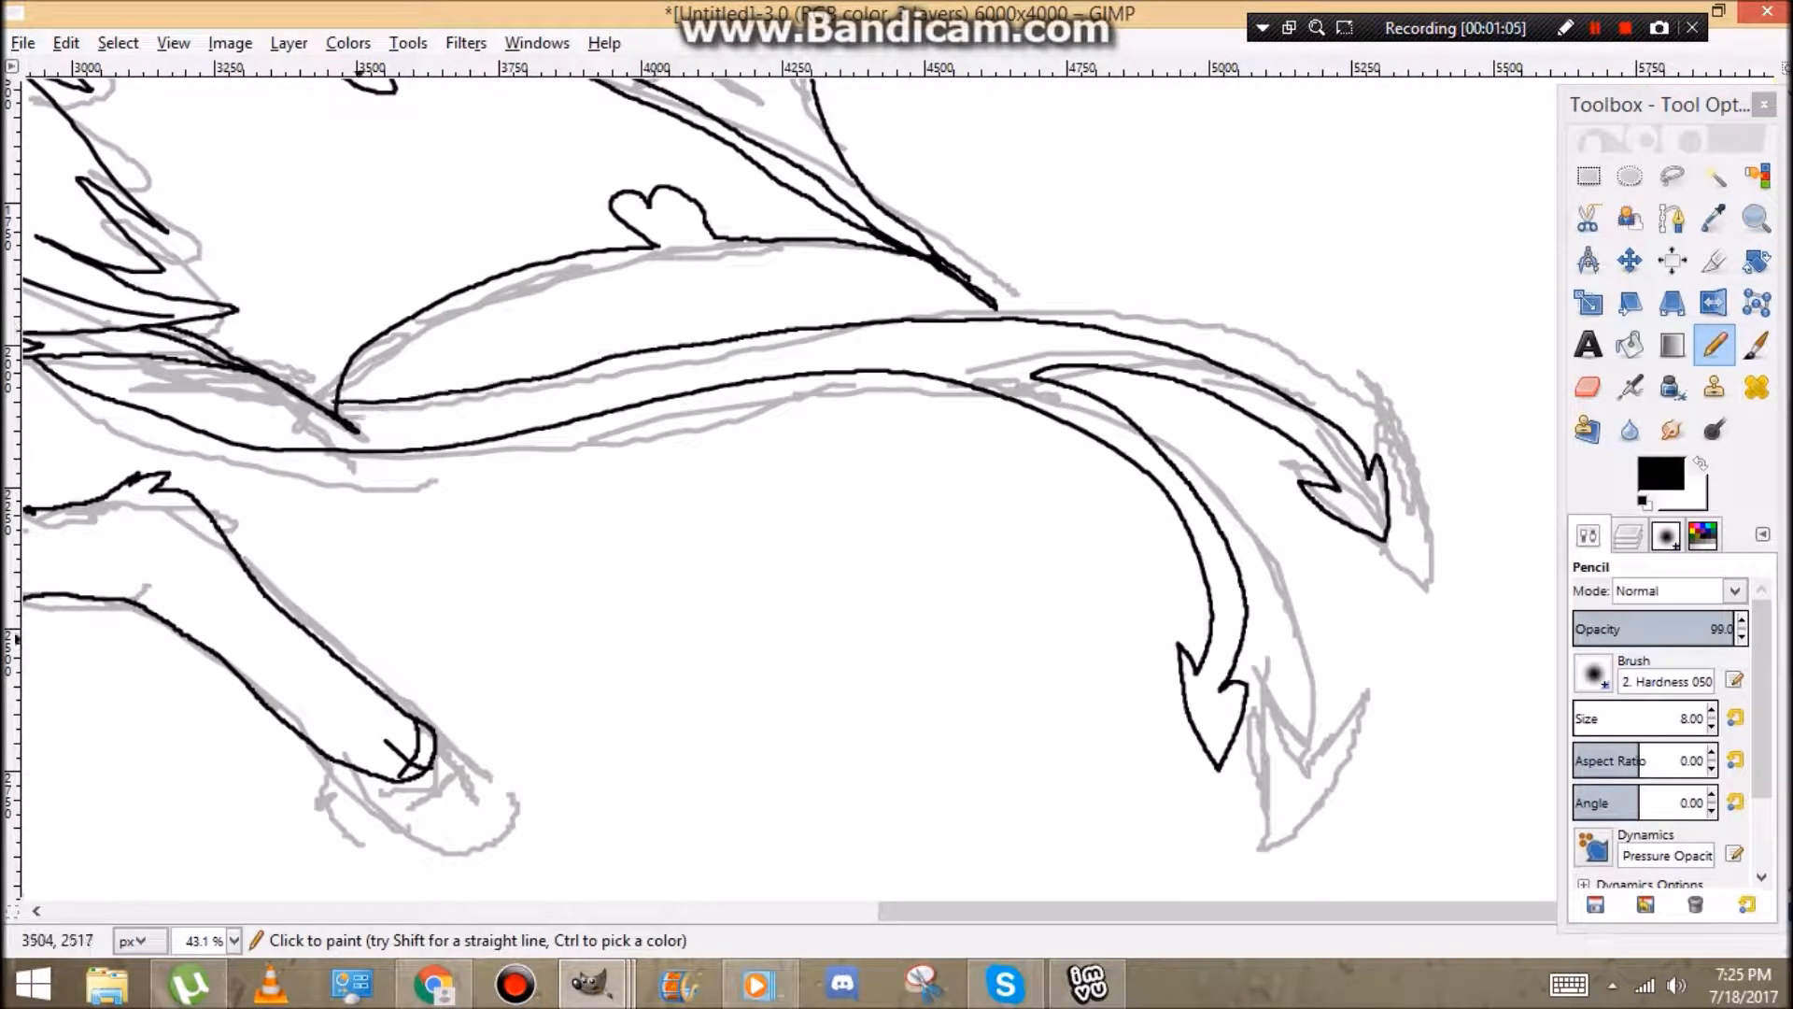
Fill the creature's head, body and wings silhouette with solid near-black.
left_click(1713, 175)
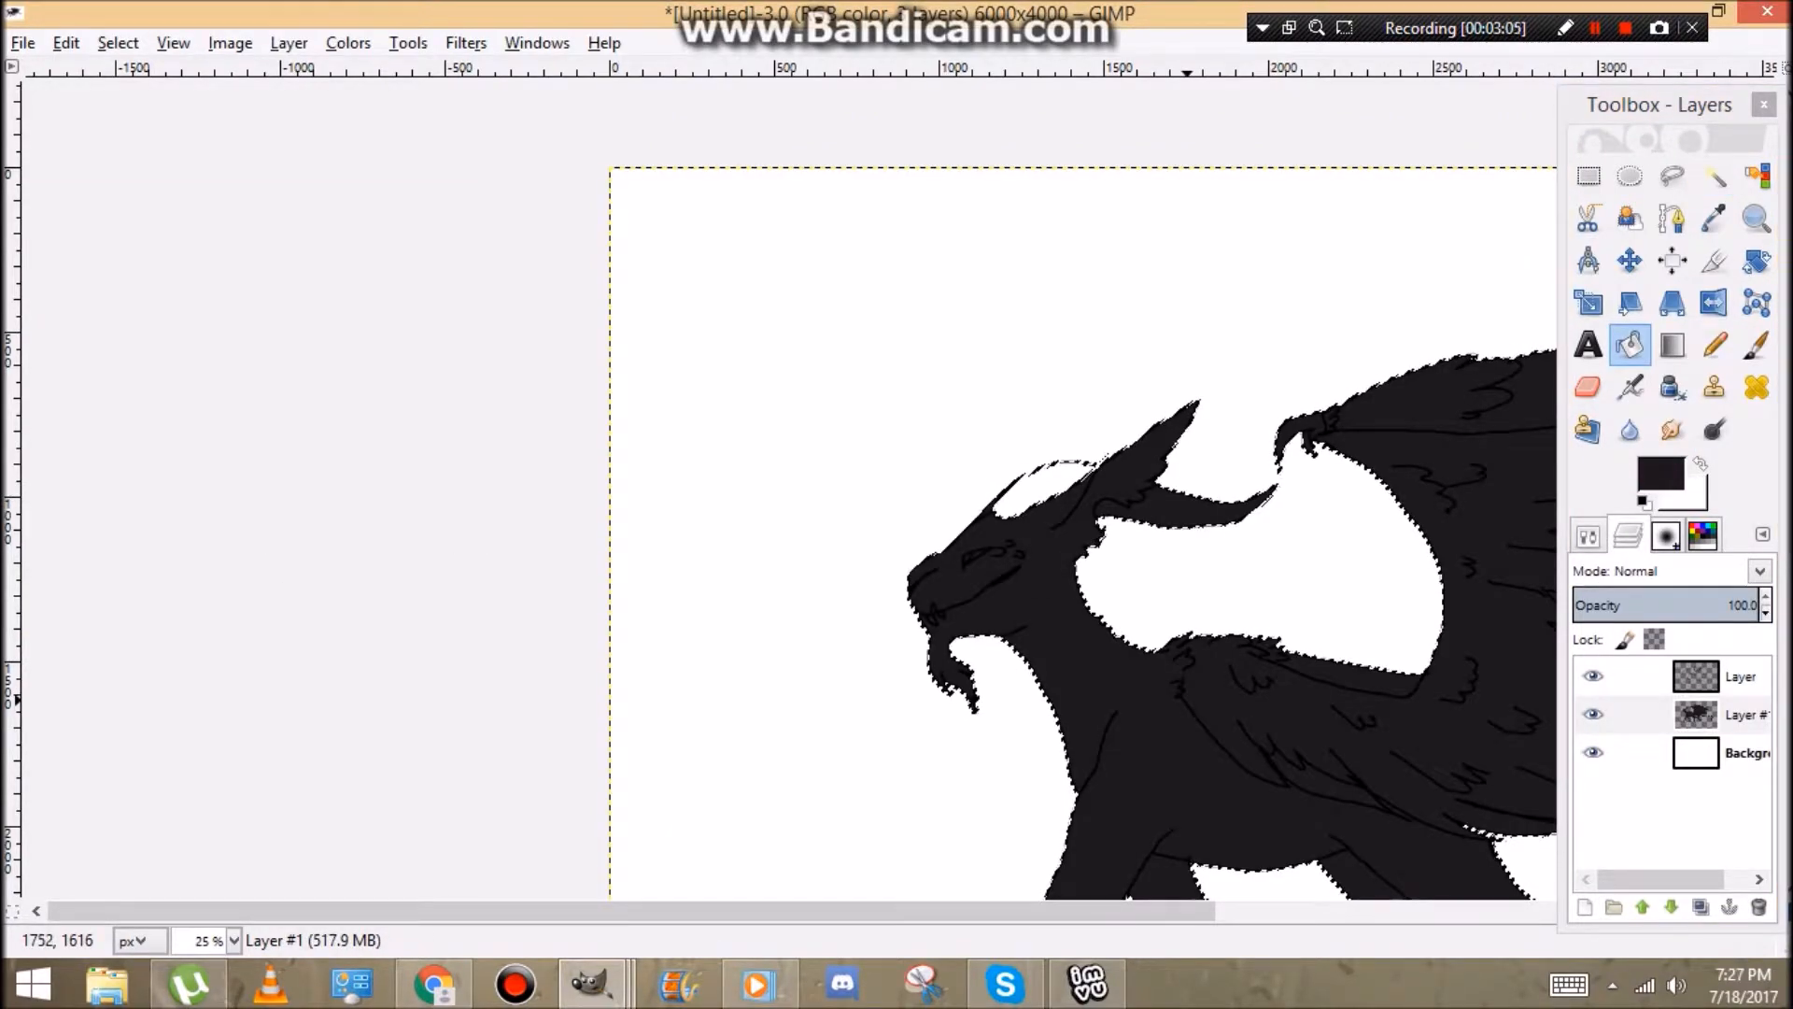
Clear a torn hole out of the wing membrane.
left_click(1758, 216)
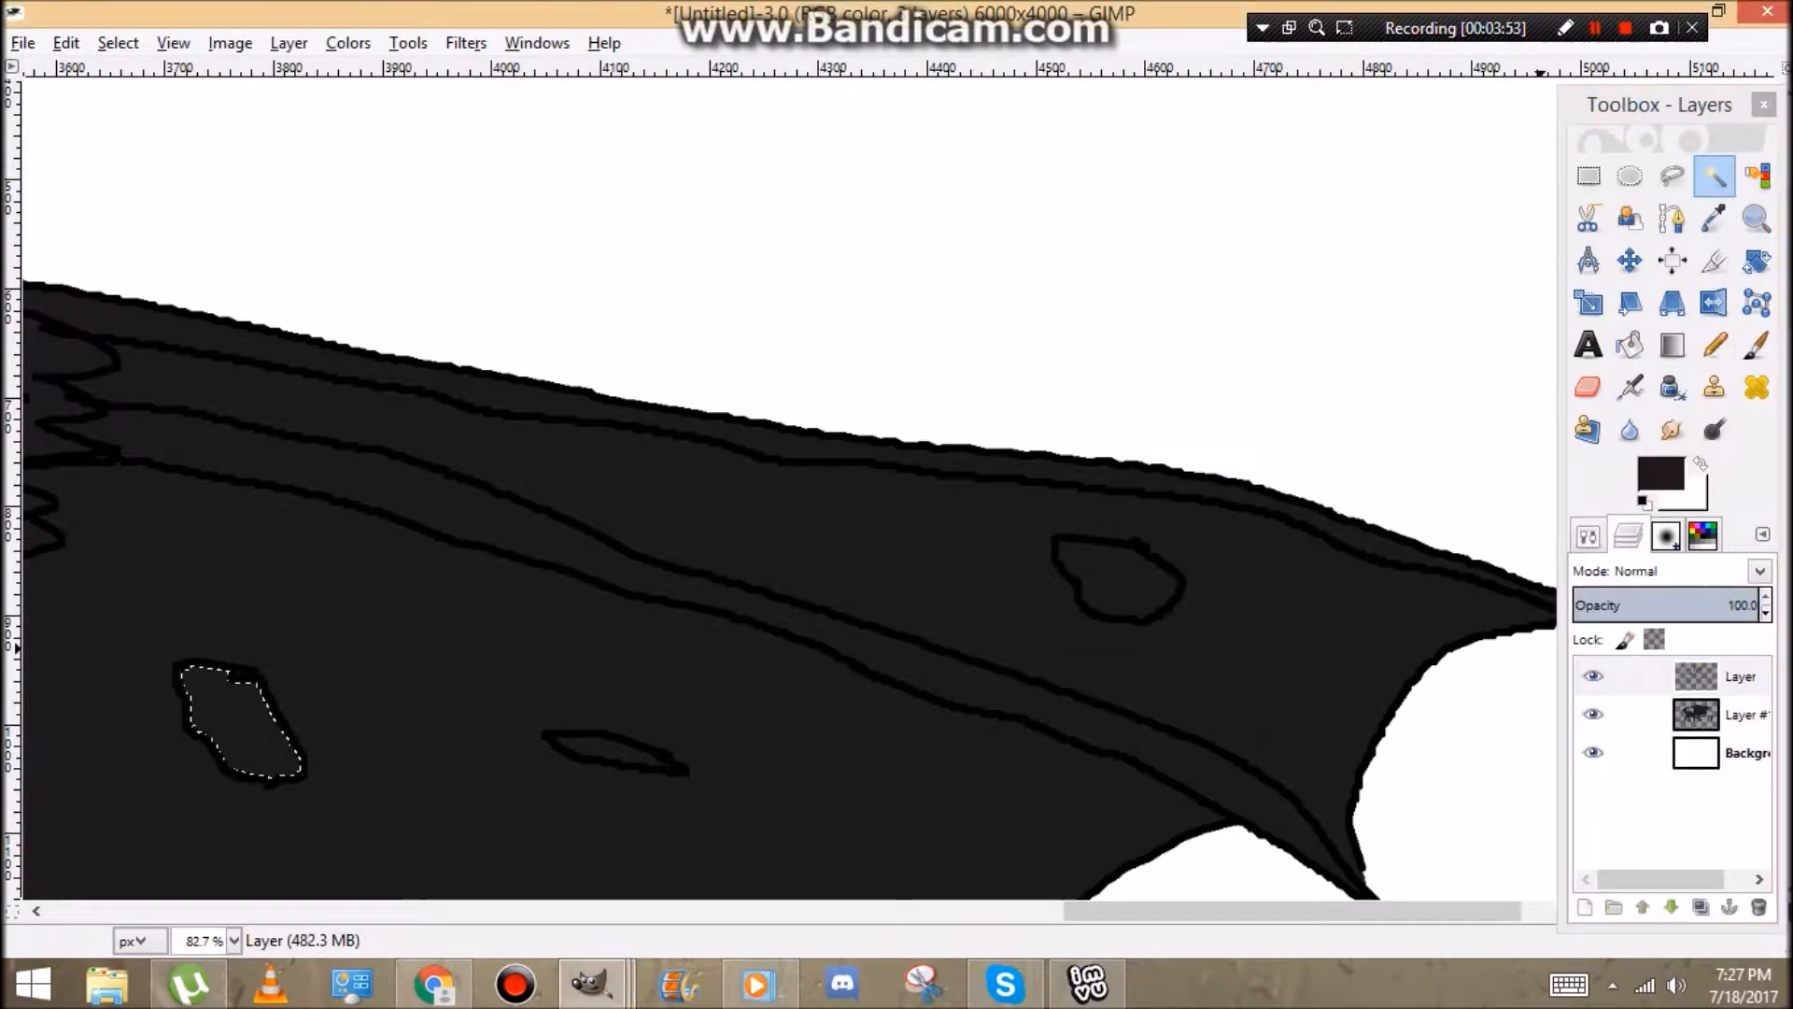
key("Ctrl+X")
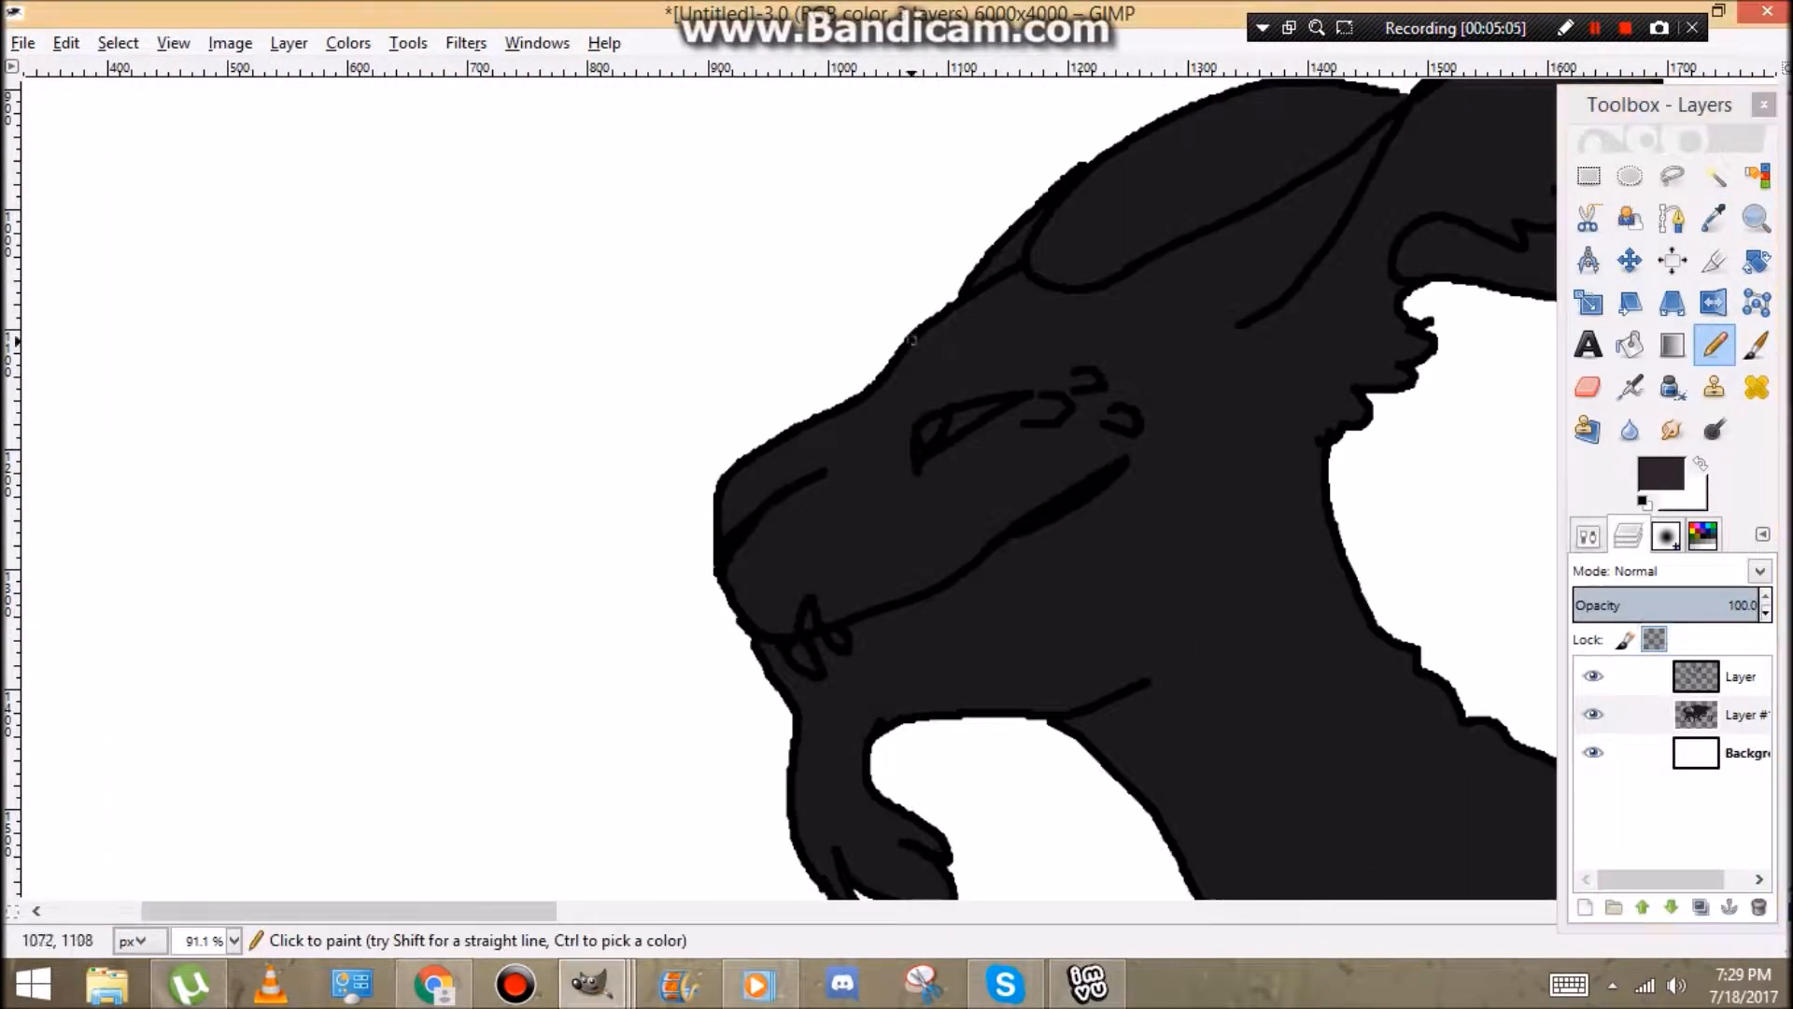
Shade the muzzle lighter grey and fill the wing membrane bright green.
left_click(1629, 344)
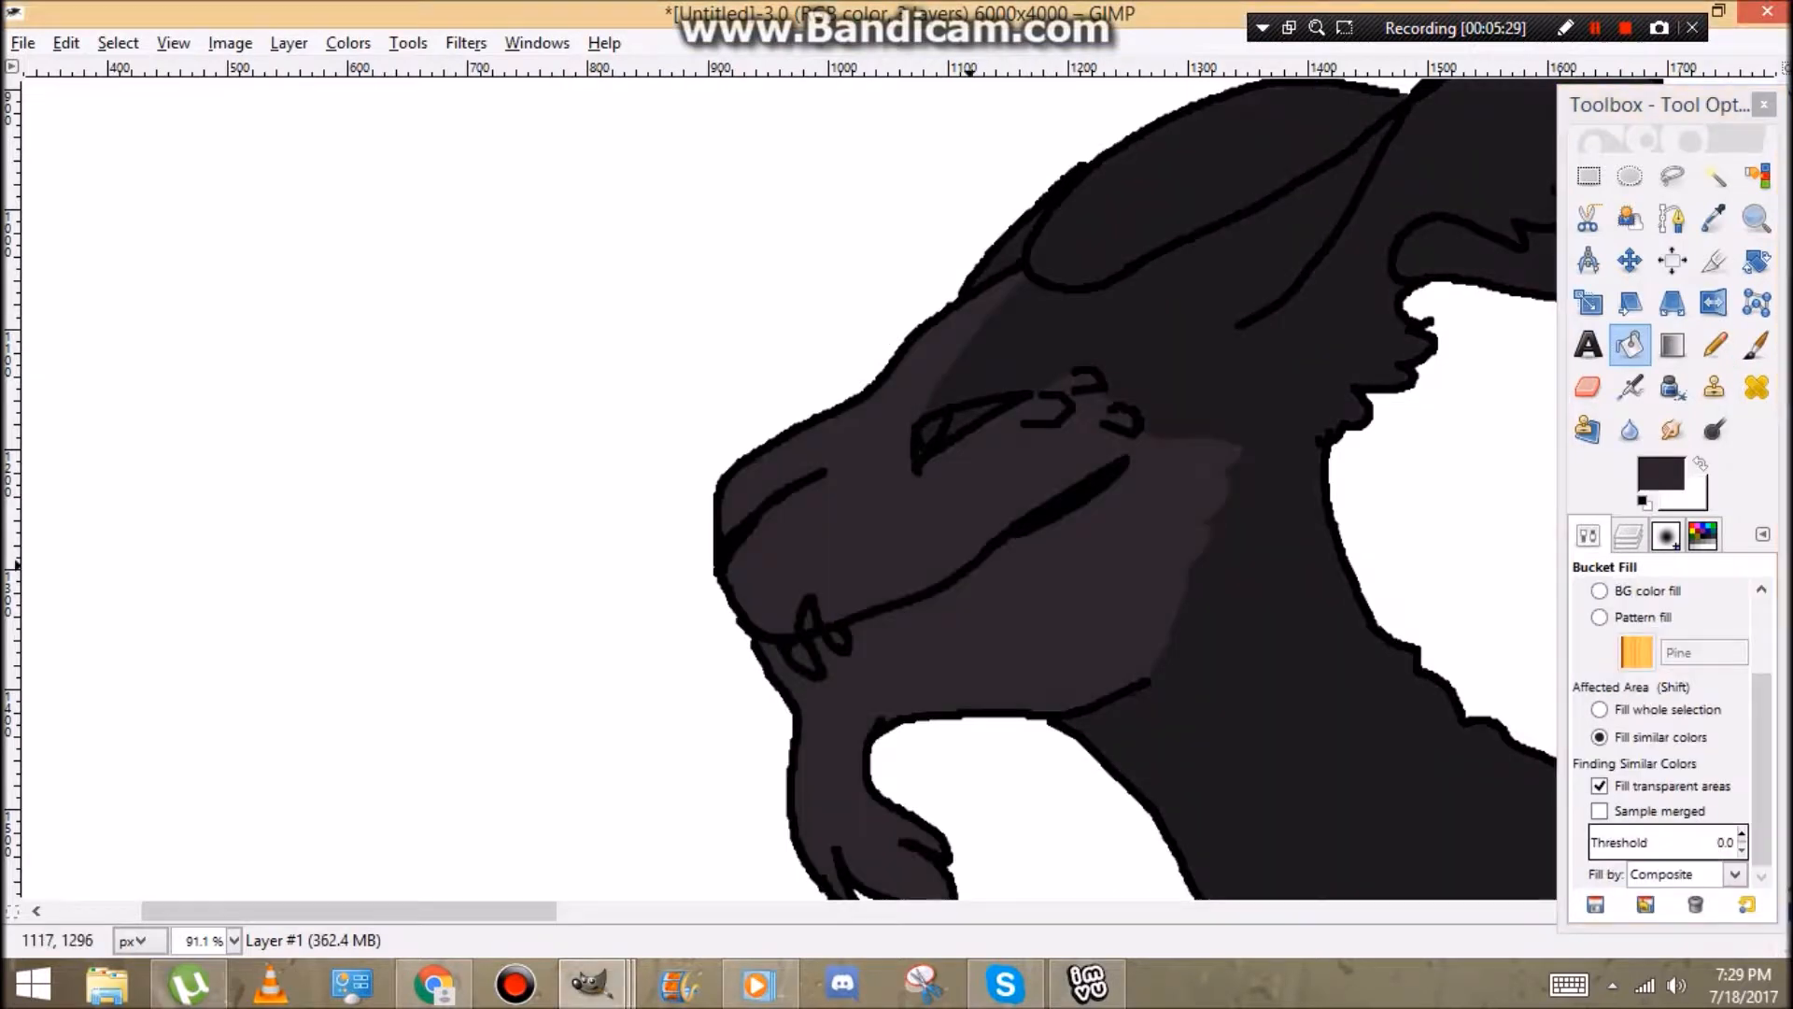
left_click(1715, 343)
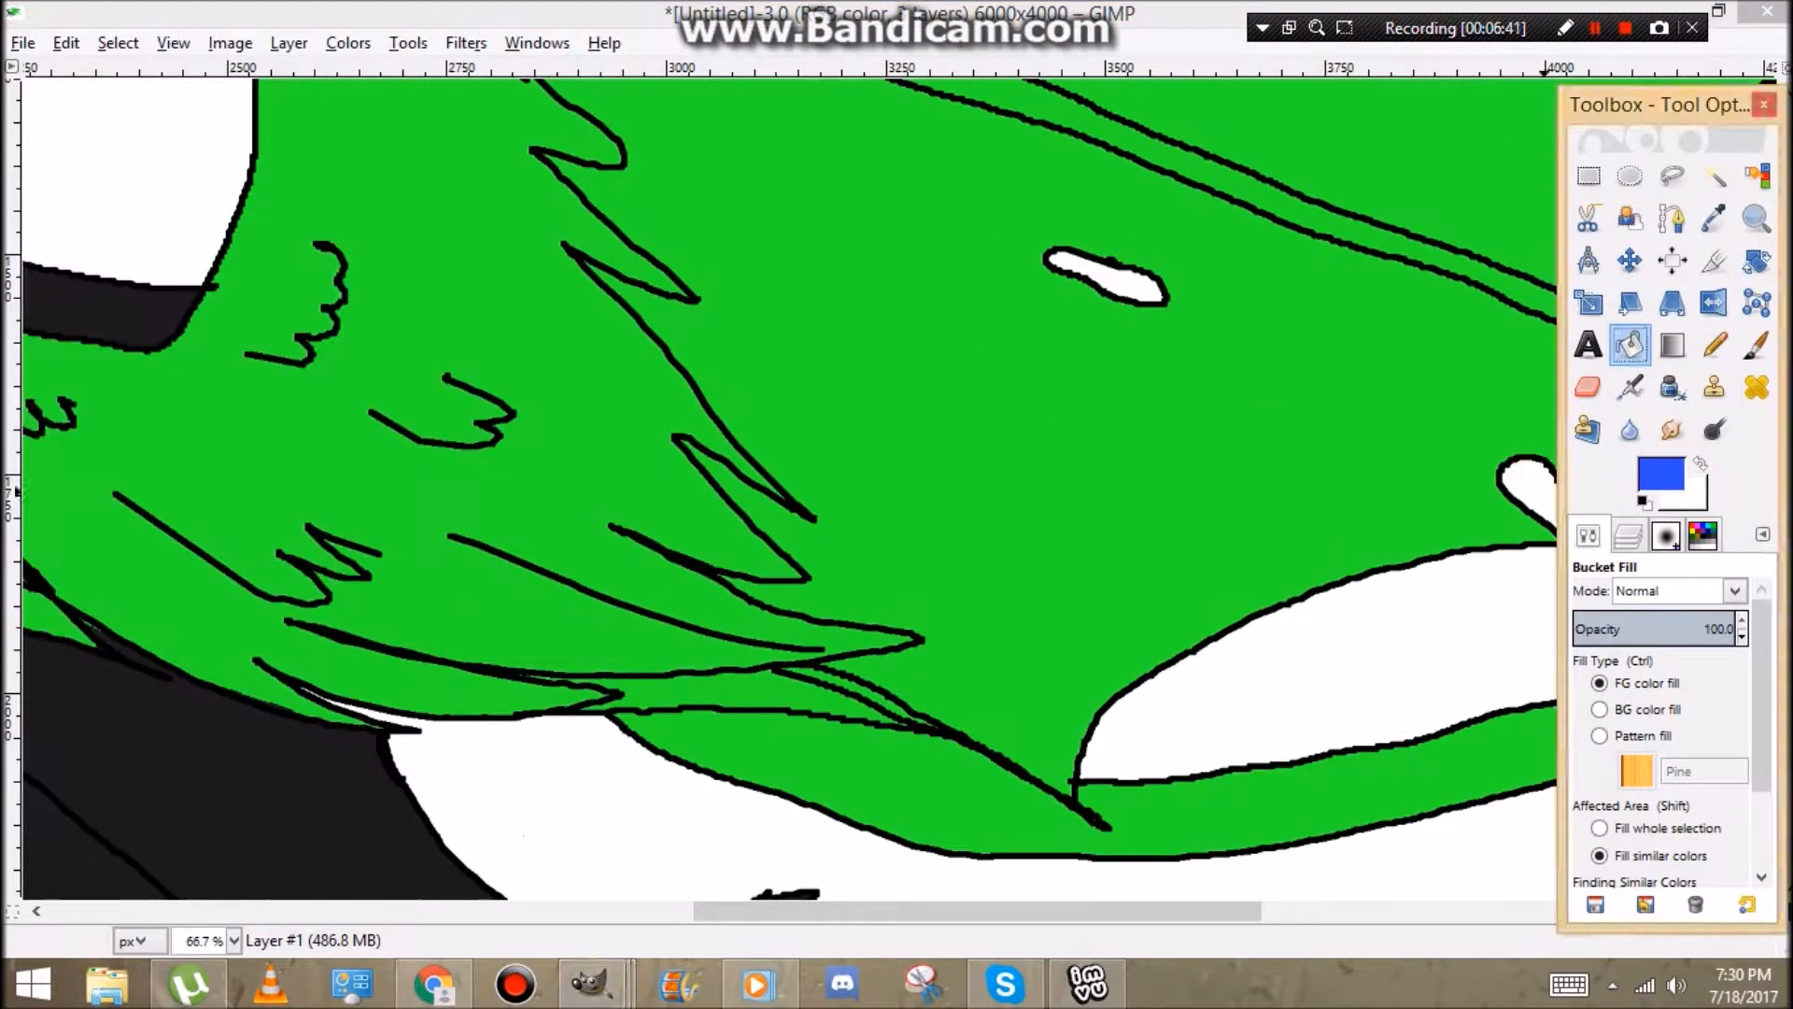
Mark the wing bones in pink and recolour the membrane grey with dark purple bones.
left_click(1713, 343)
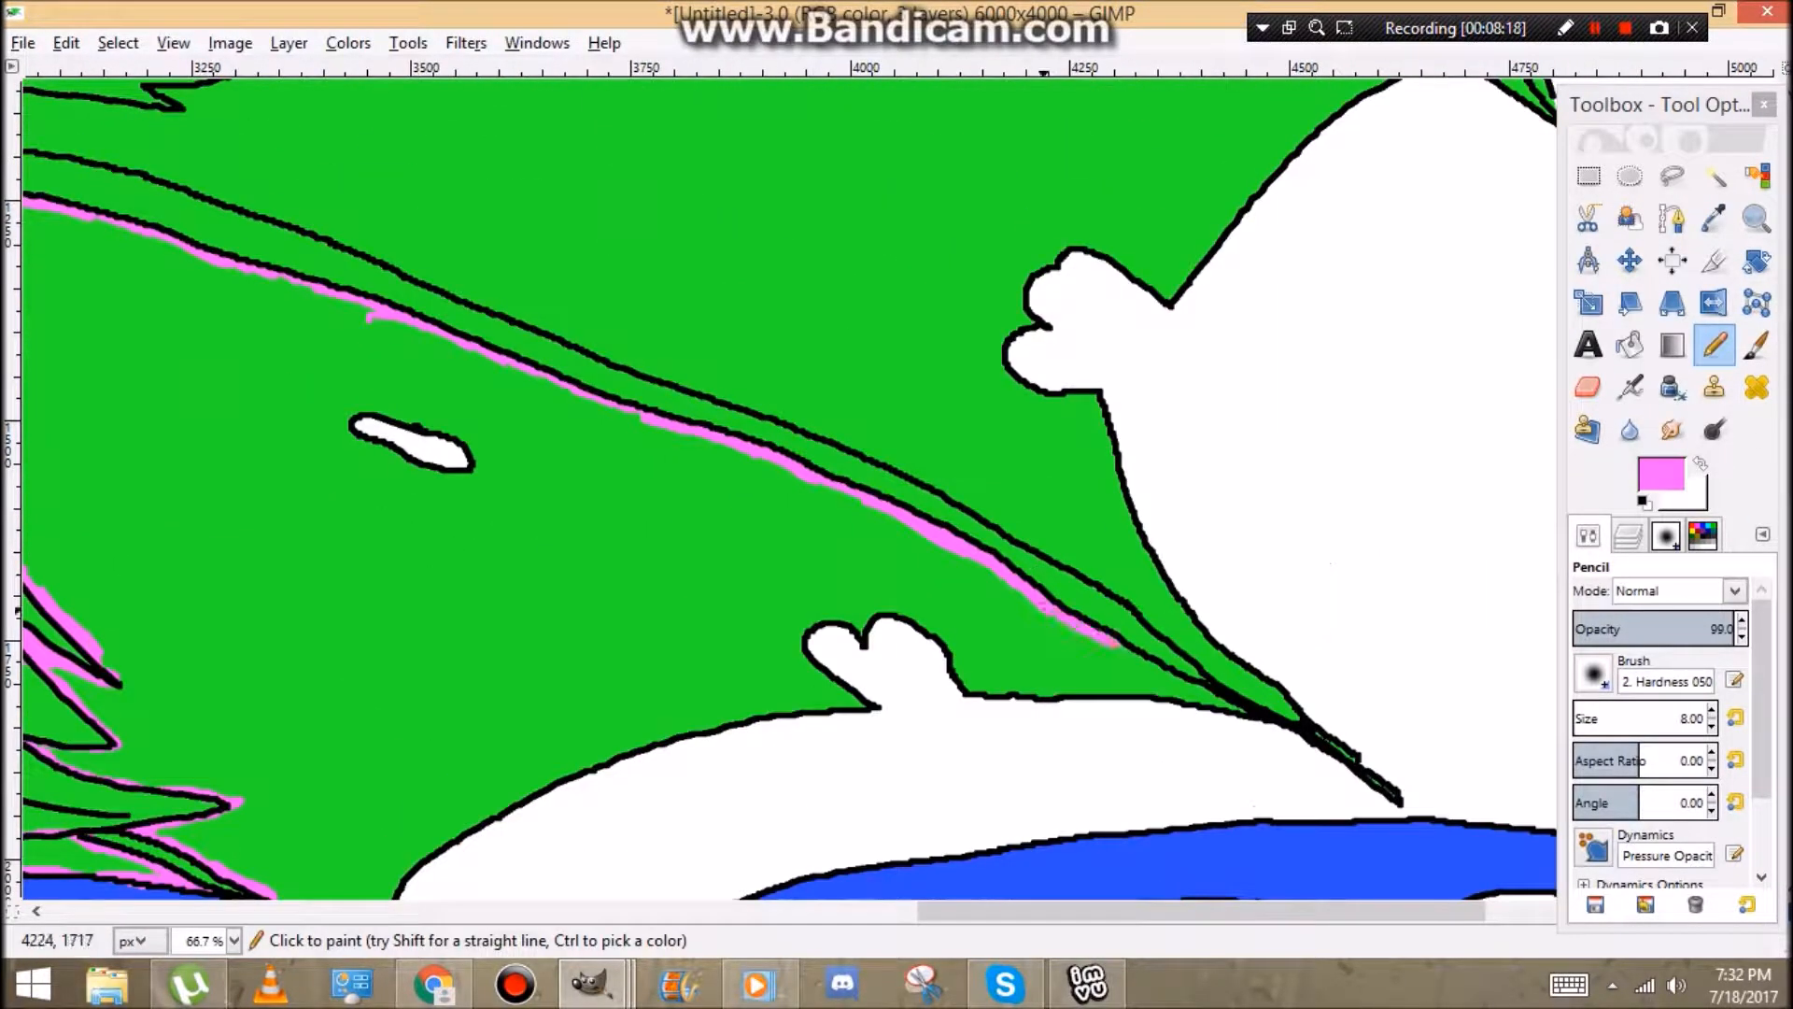
left_click(1629, 344)
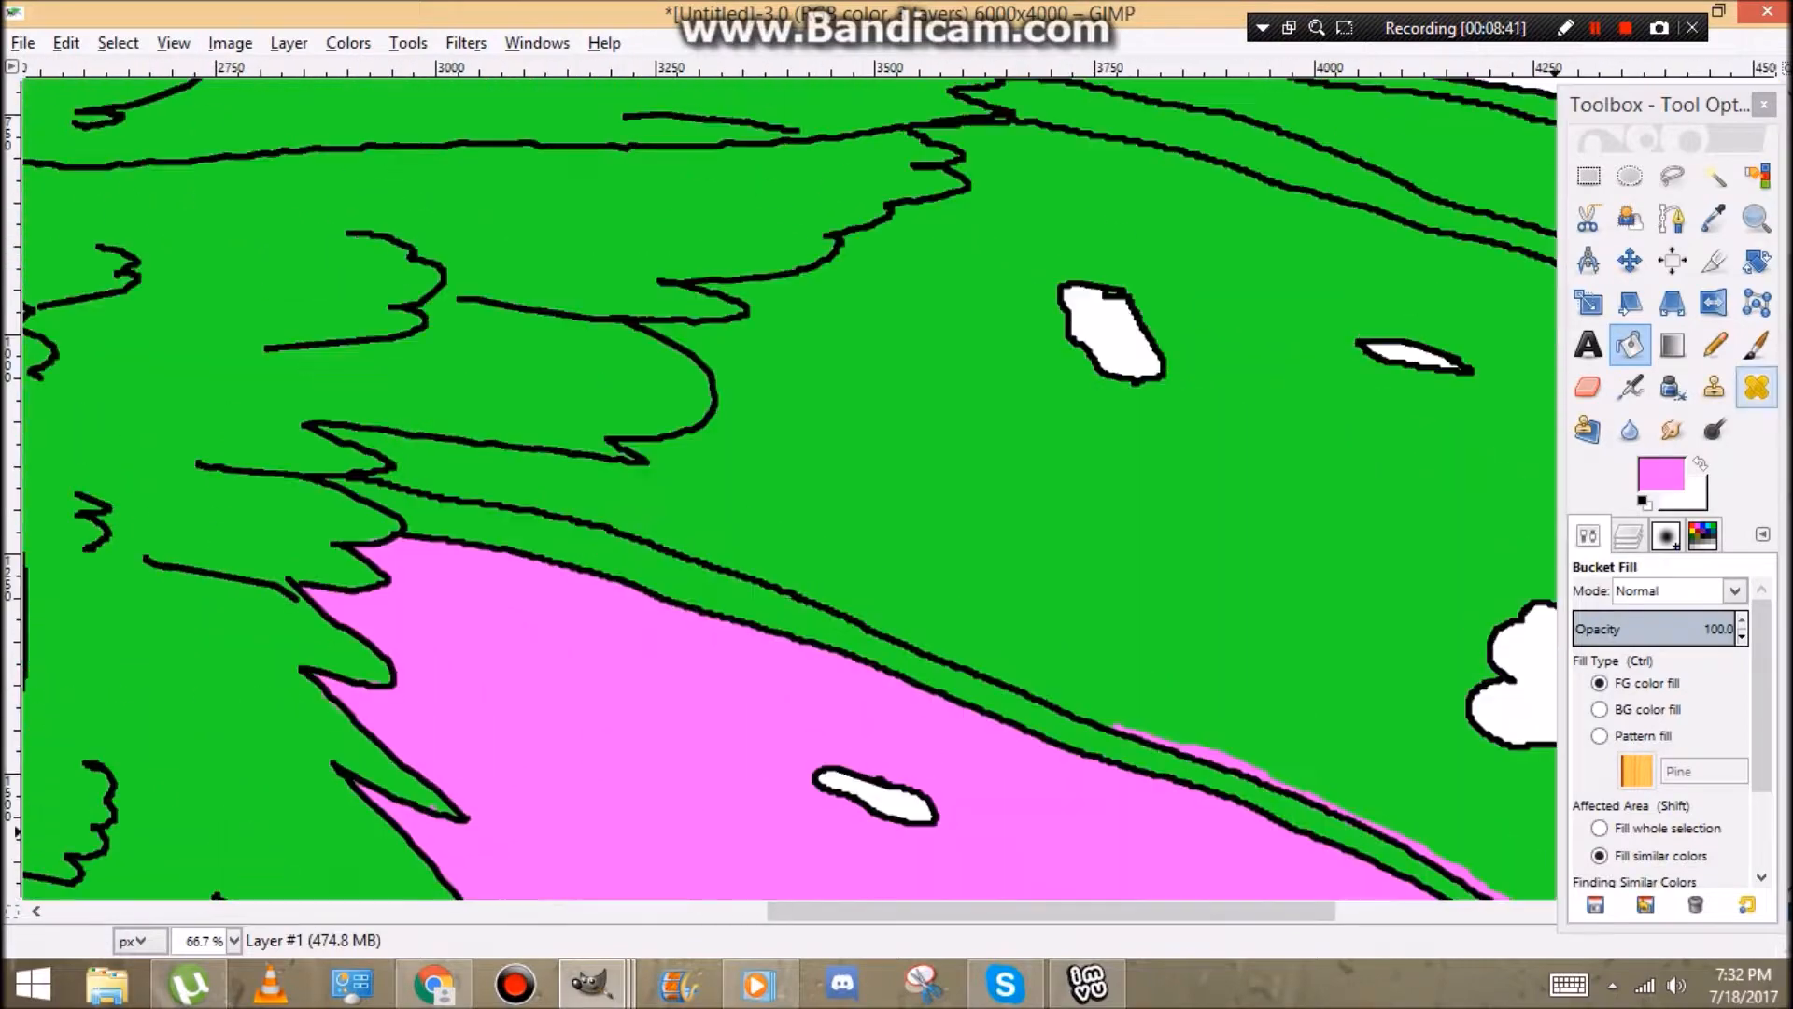
left_click(1715, 344)
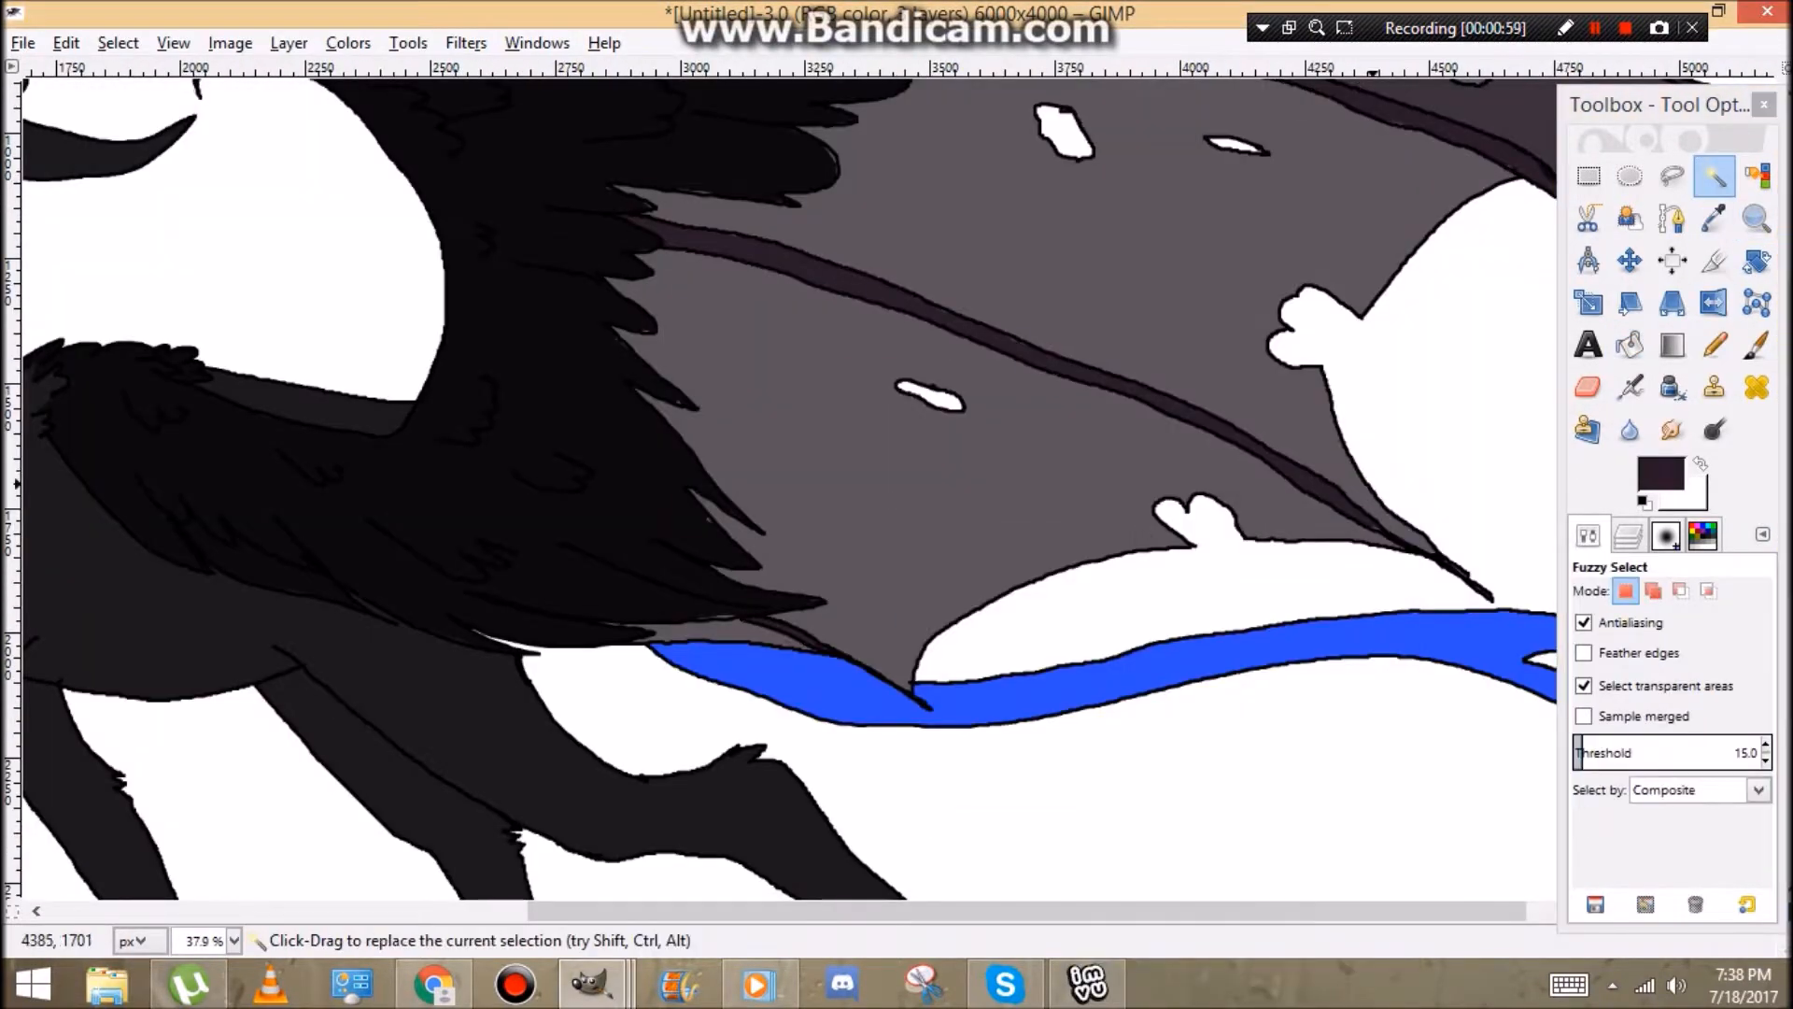
Fill the tail near-black, view the whole creature, and pick a tan background colour.
left_click(1756, 217)
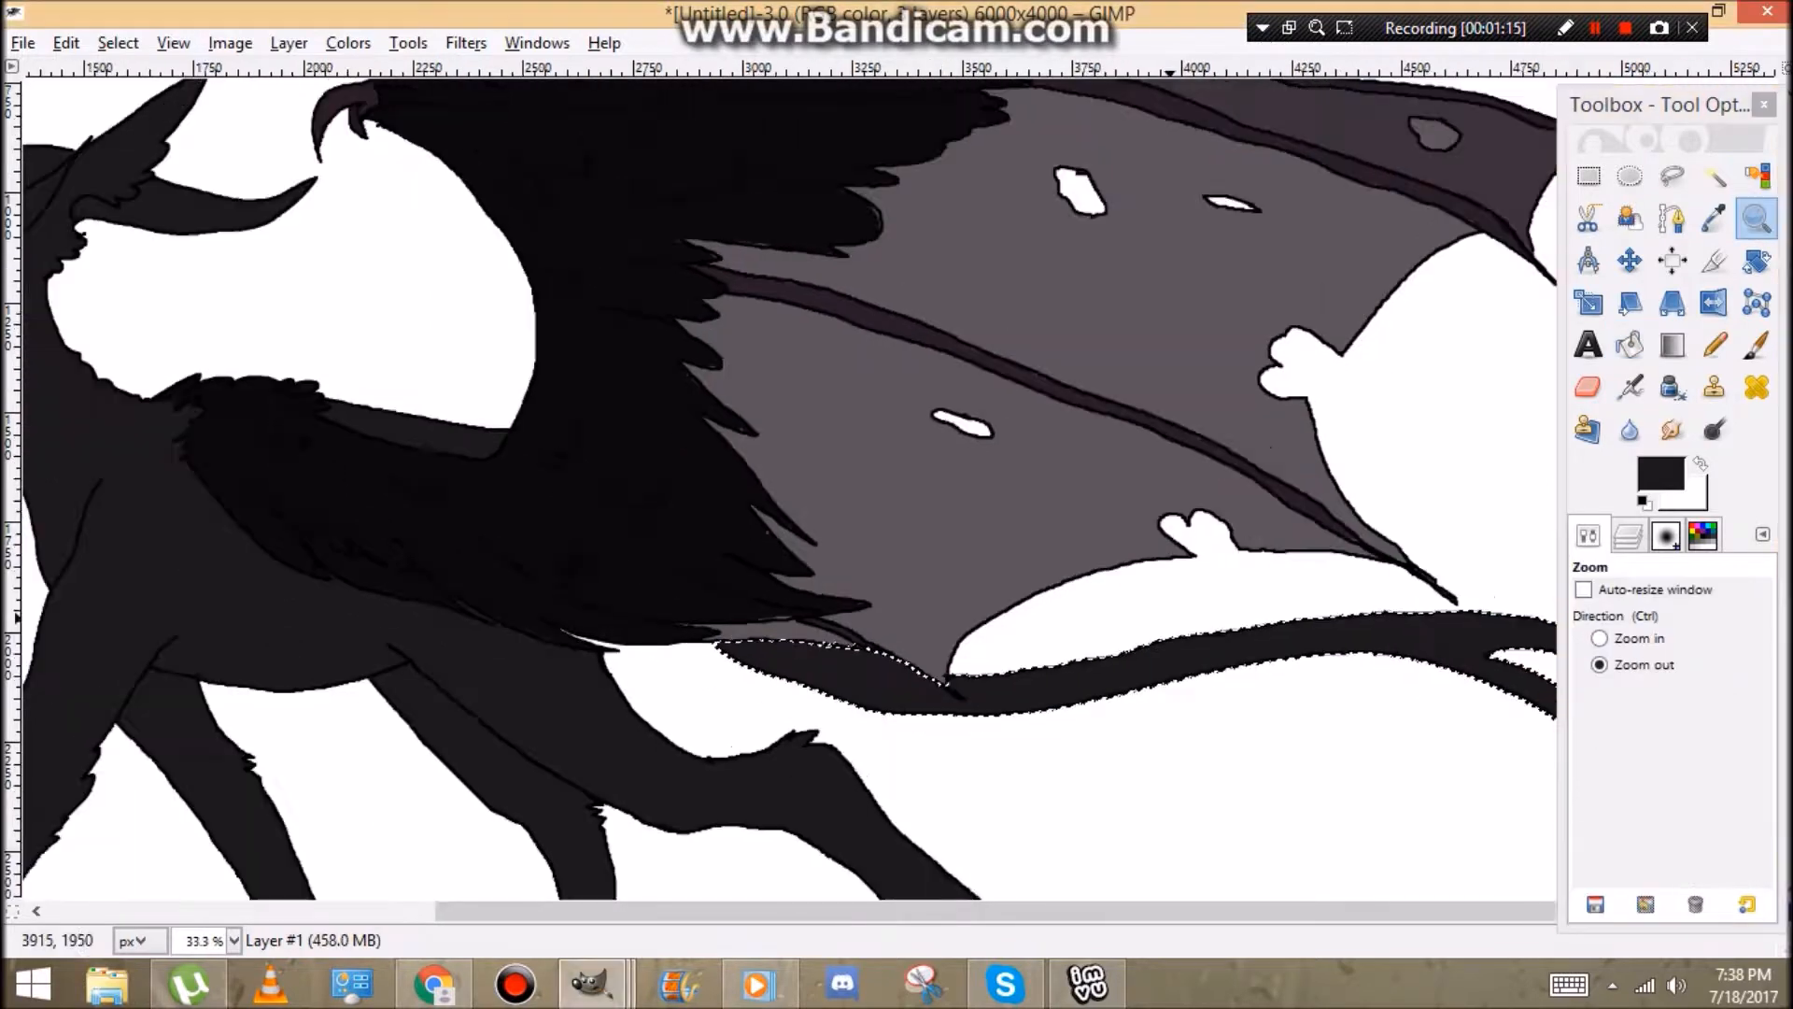
left_click(1629, 346)
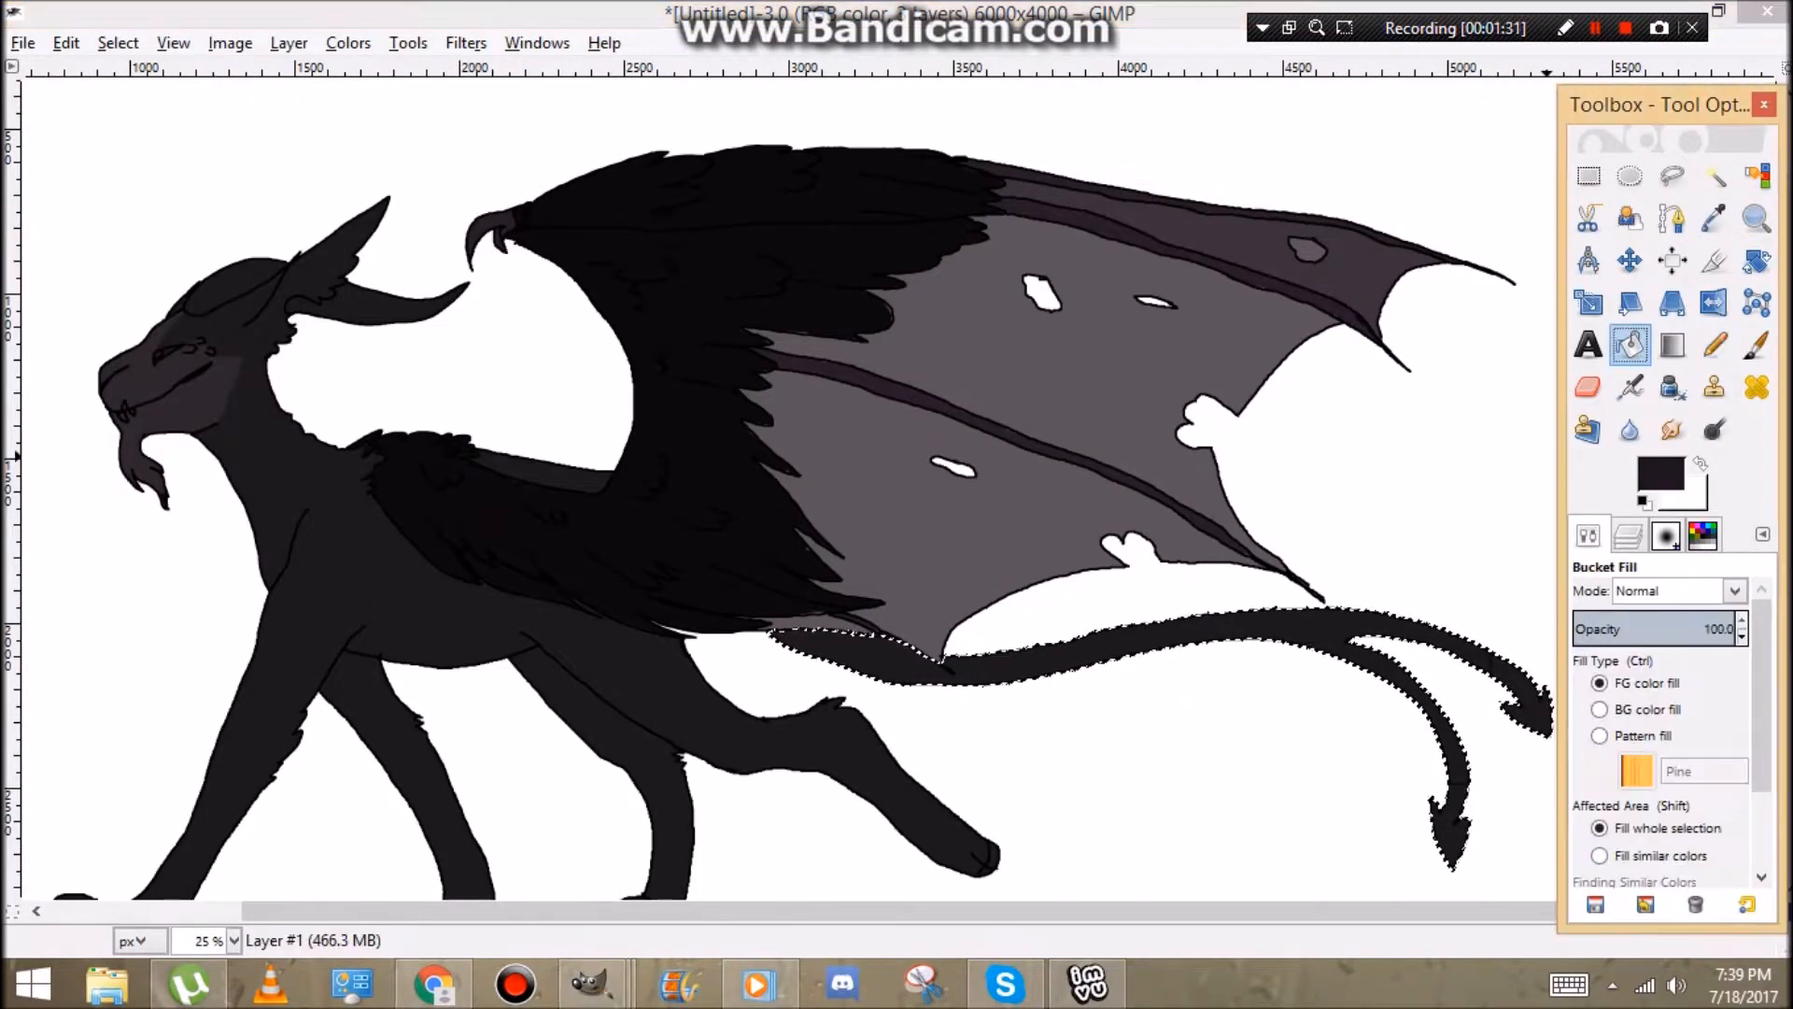
left_click(1715, 344)
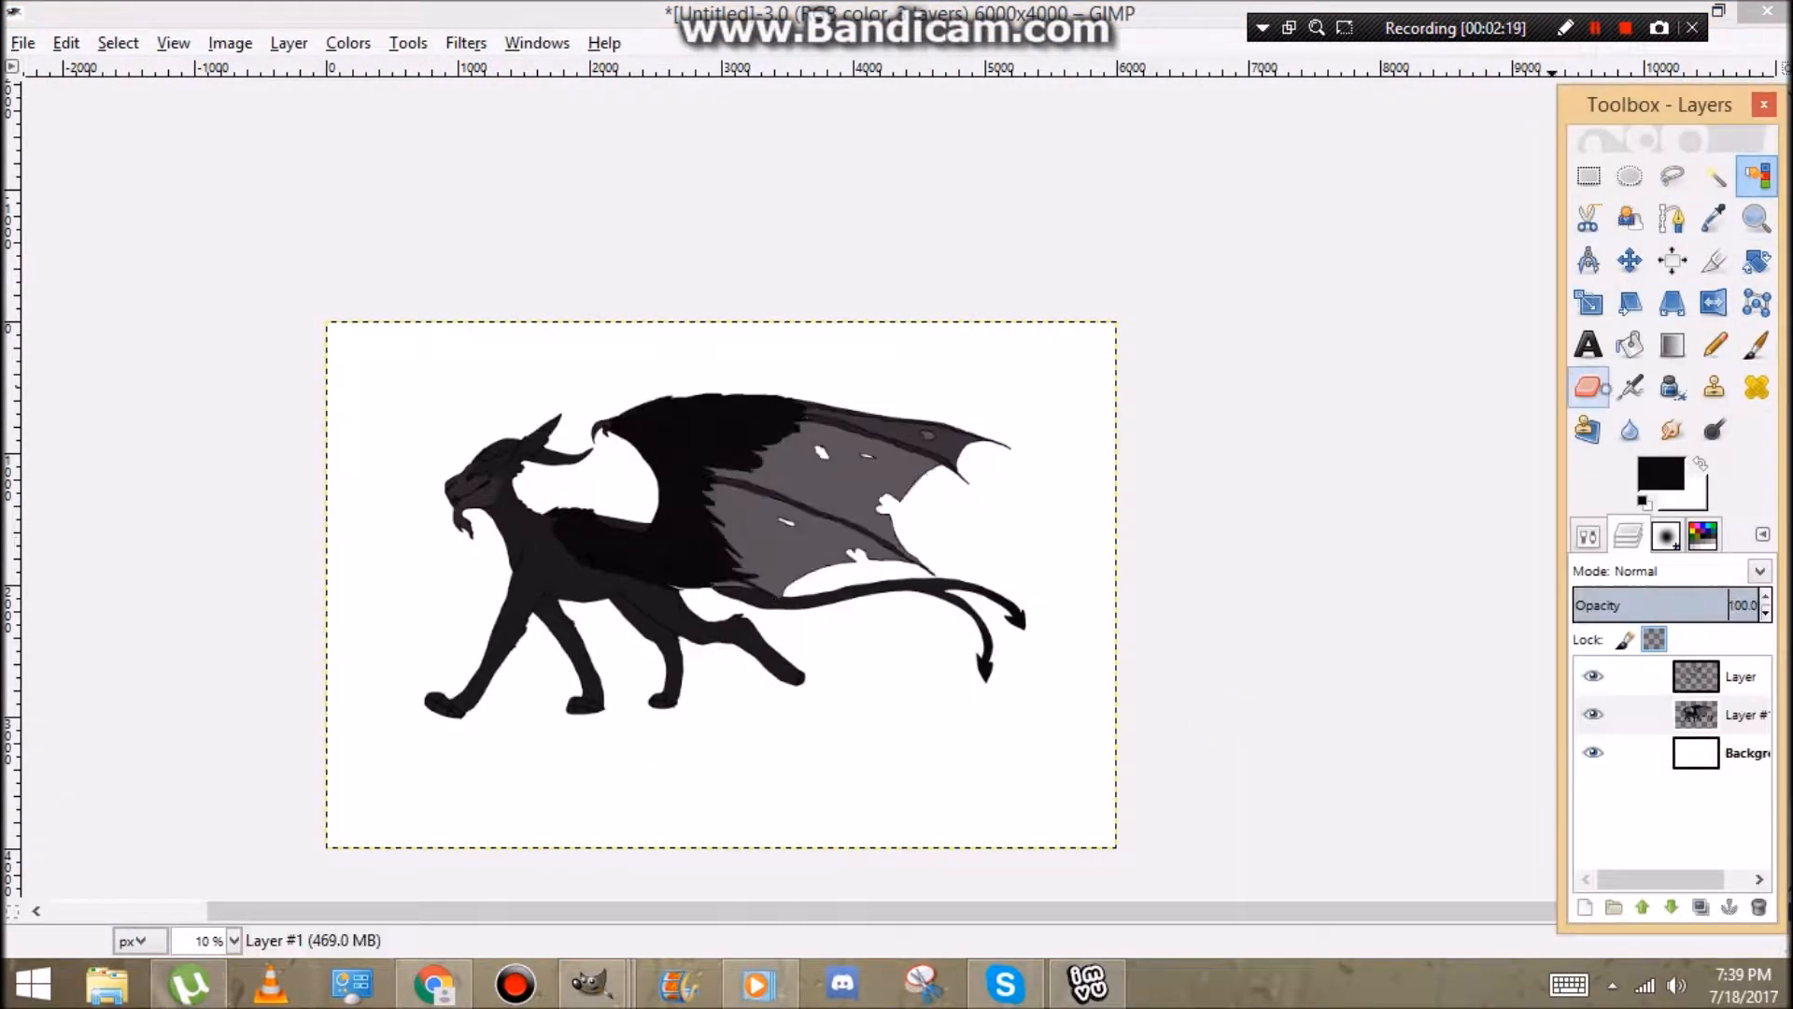
left_click(1715, 344)
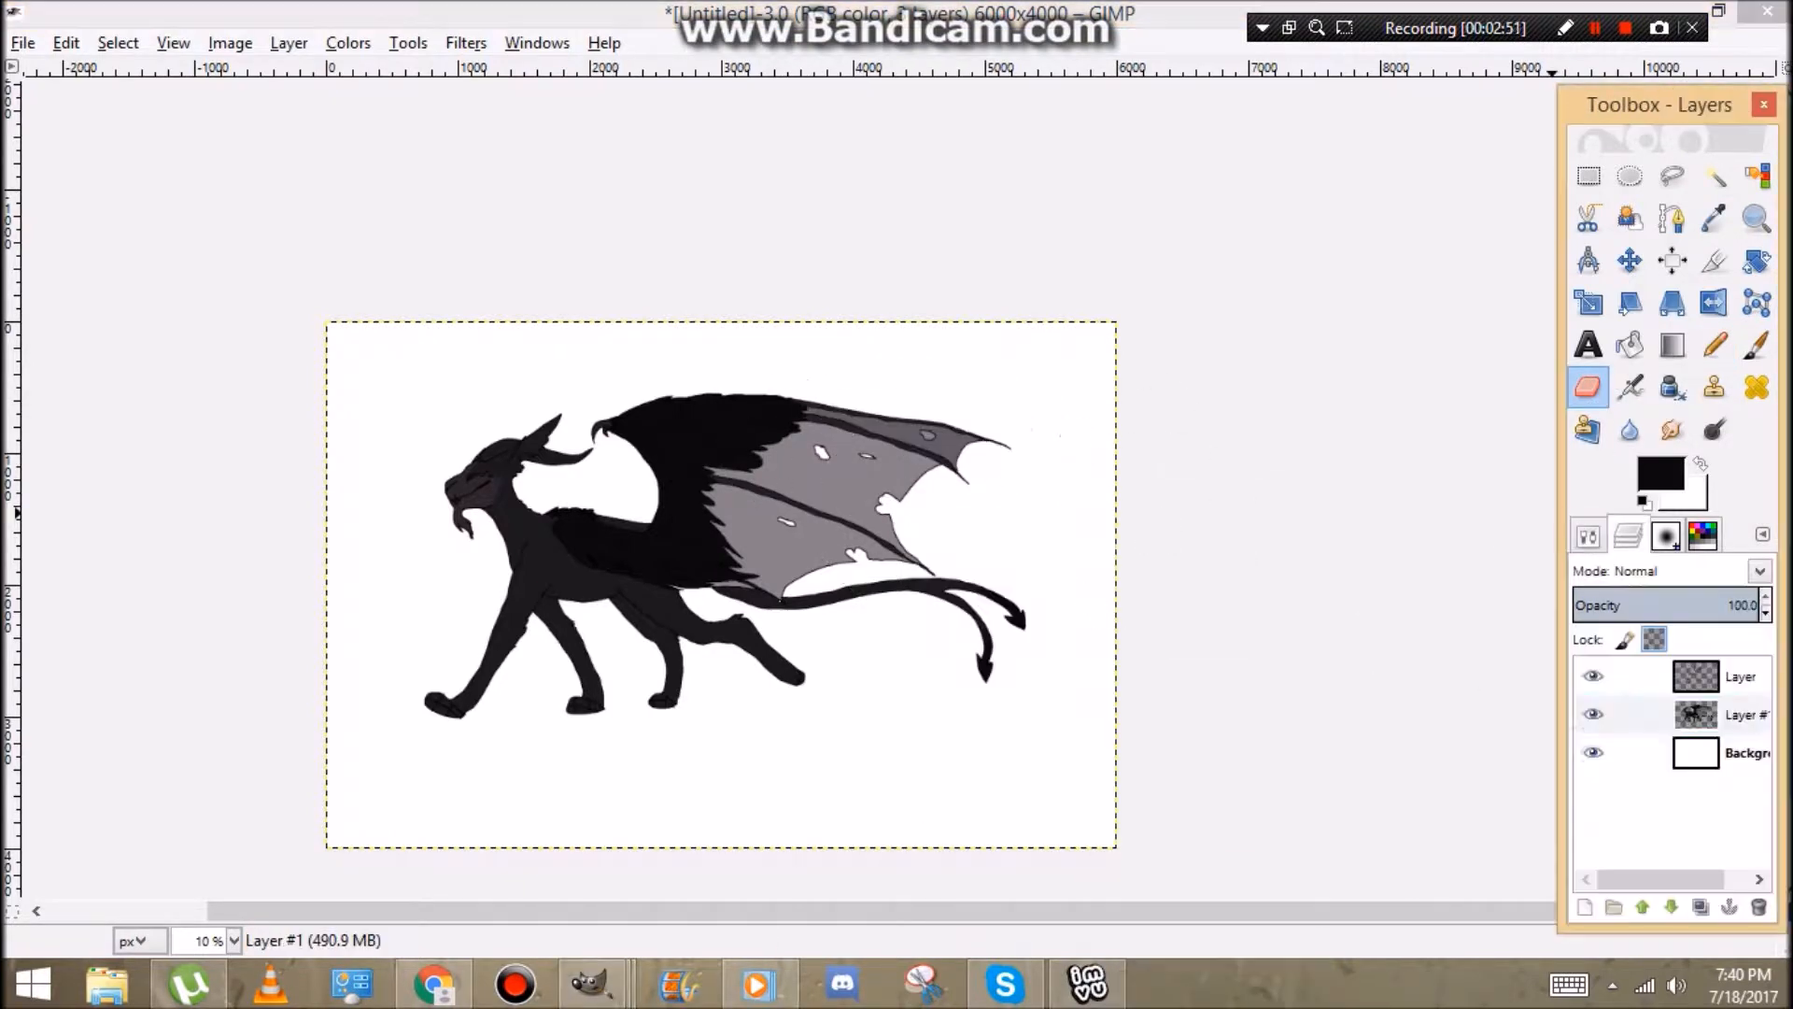
left_click(1629, 344)
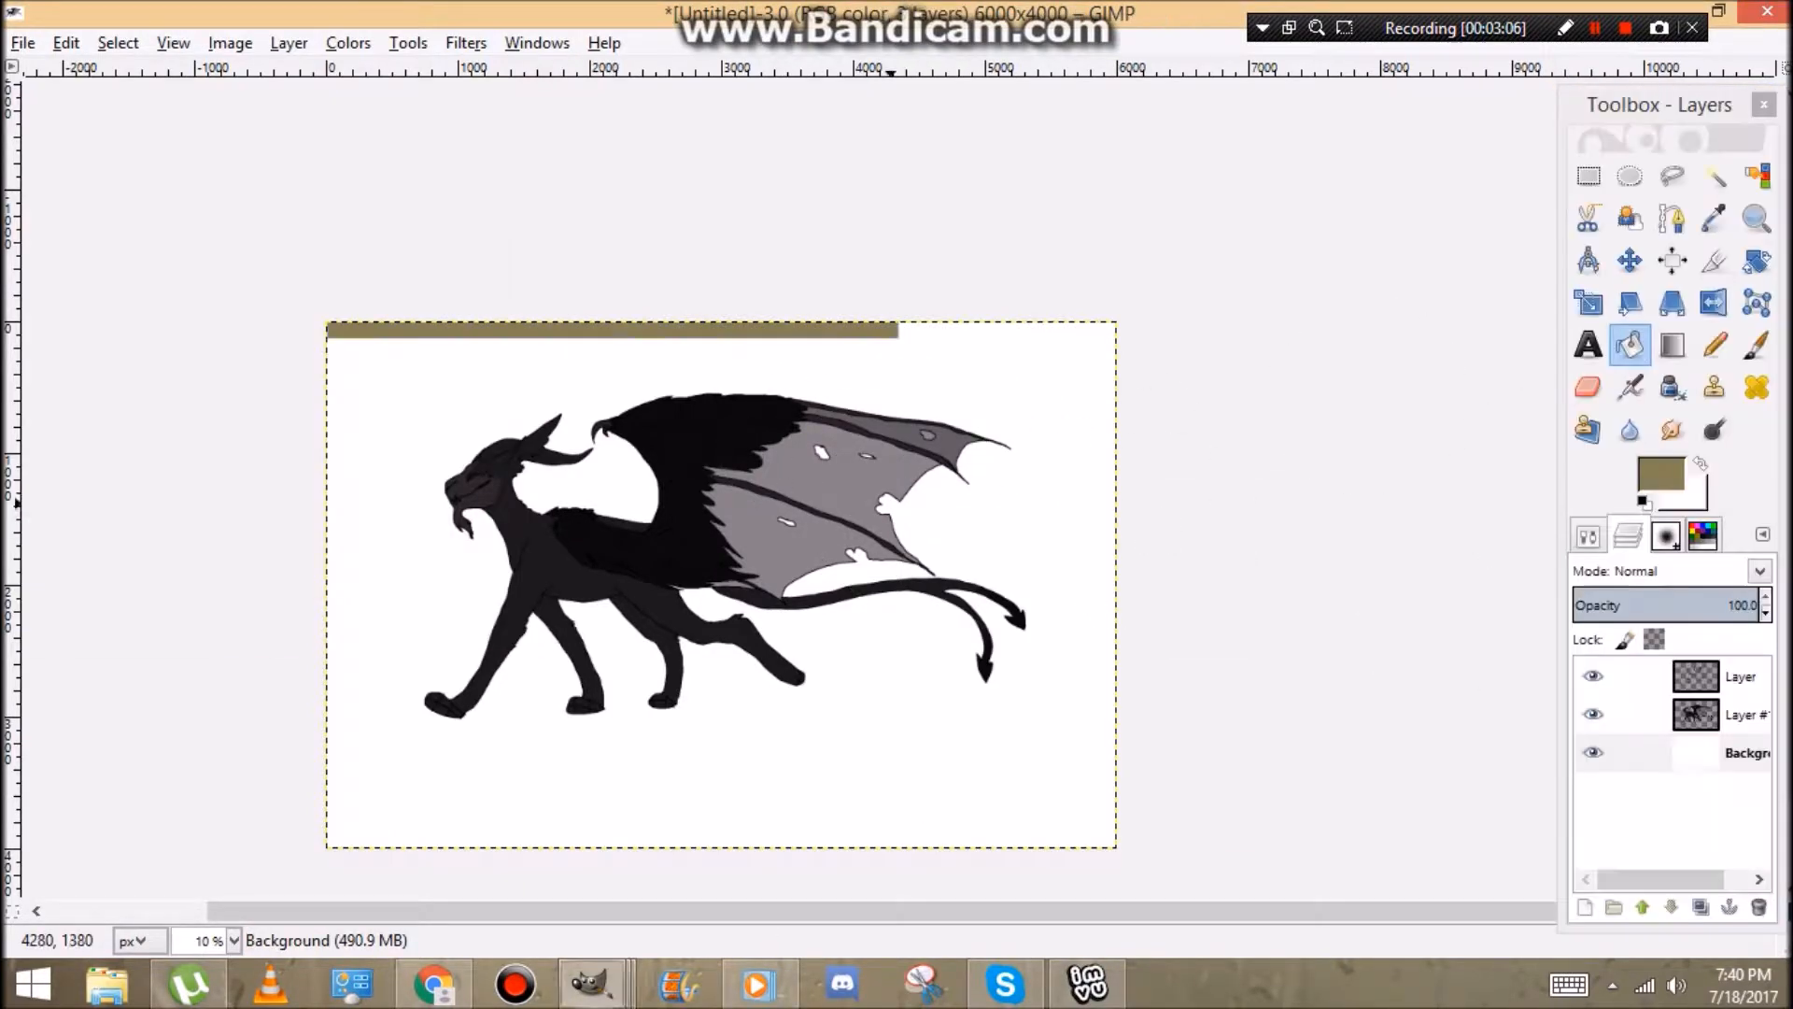
Fill the background tan, shade the top of the head darker, then switch to YouTube.
left_click(66, 43)
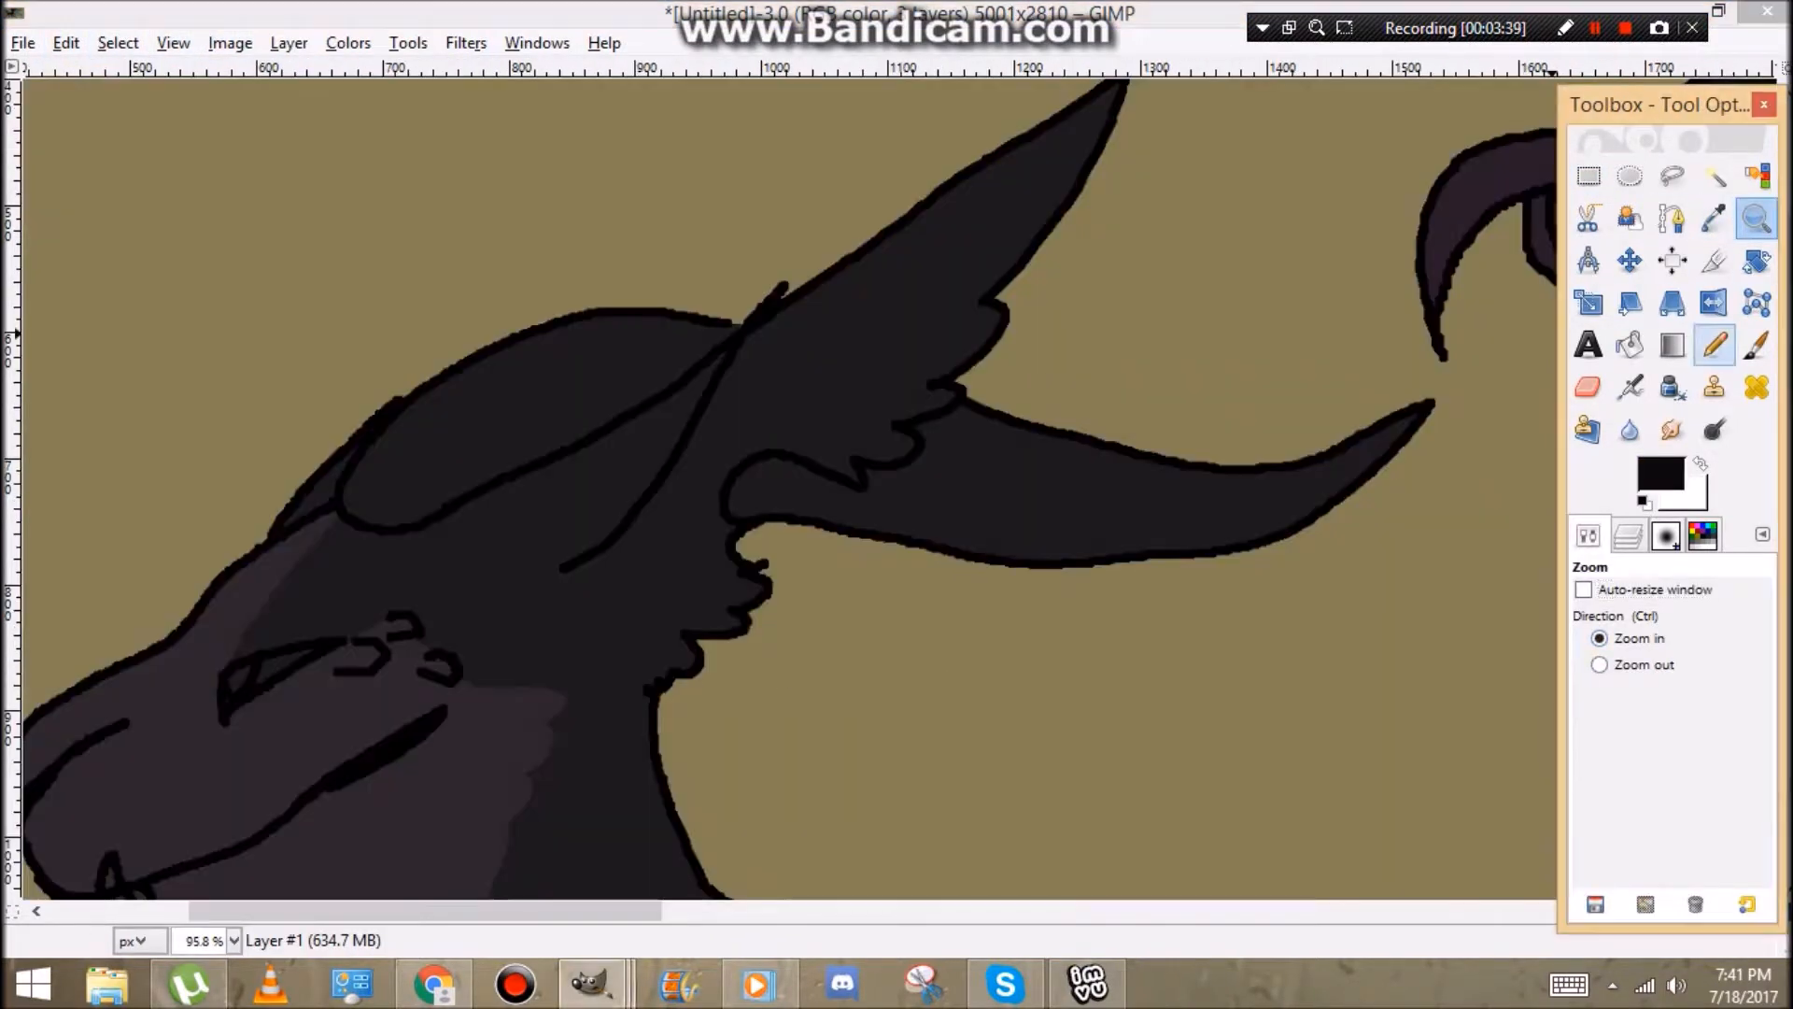
left_click(1714, 343)
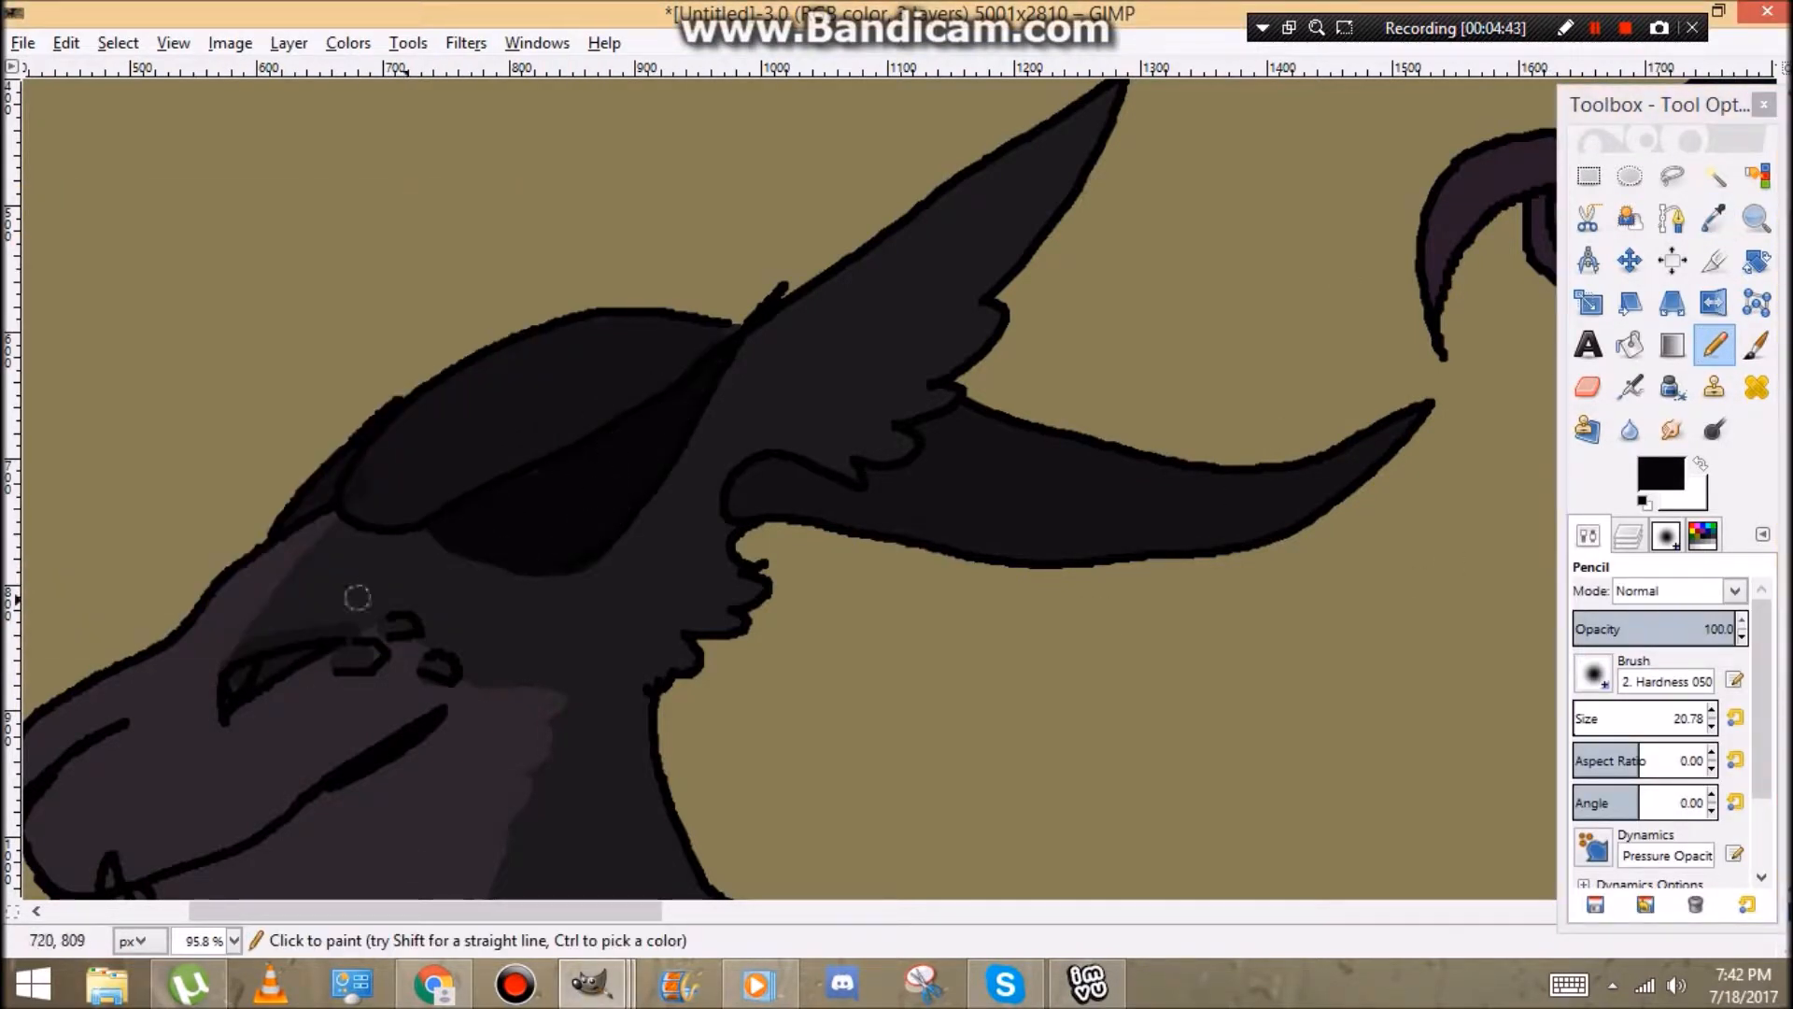
left_click(432, 983)
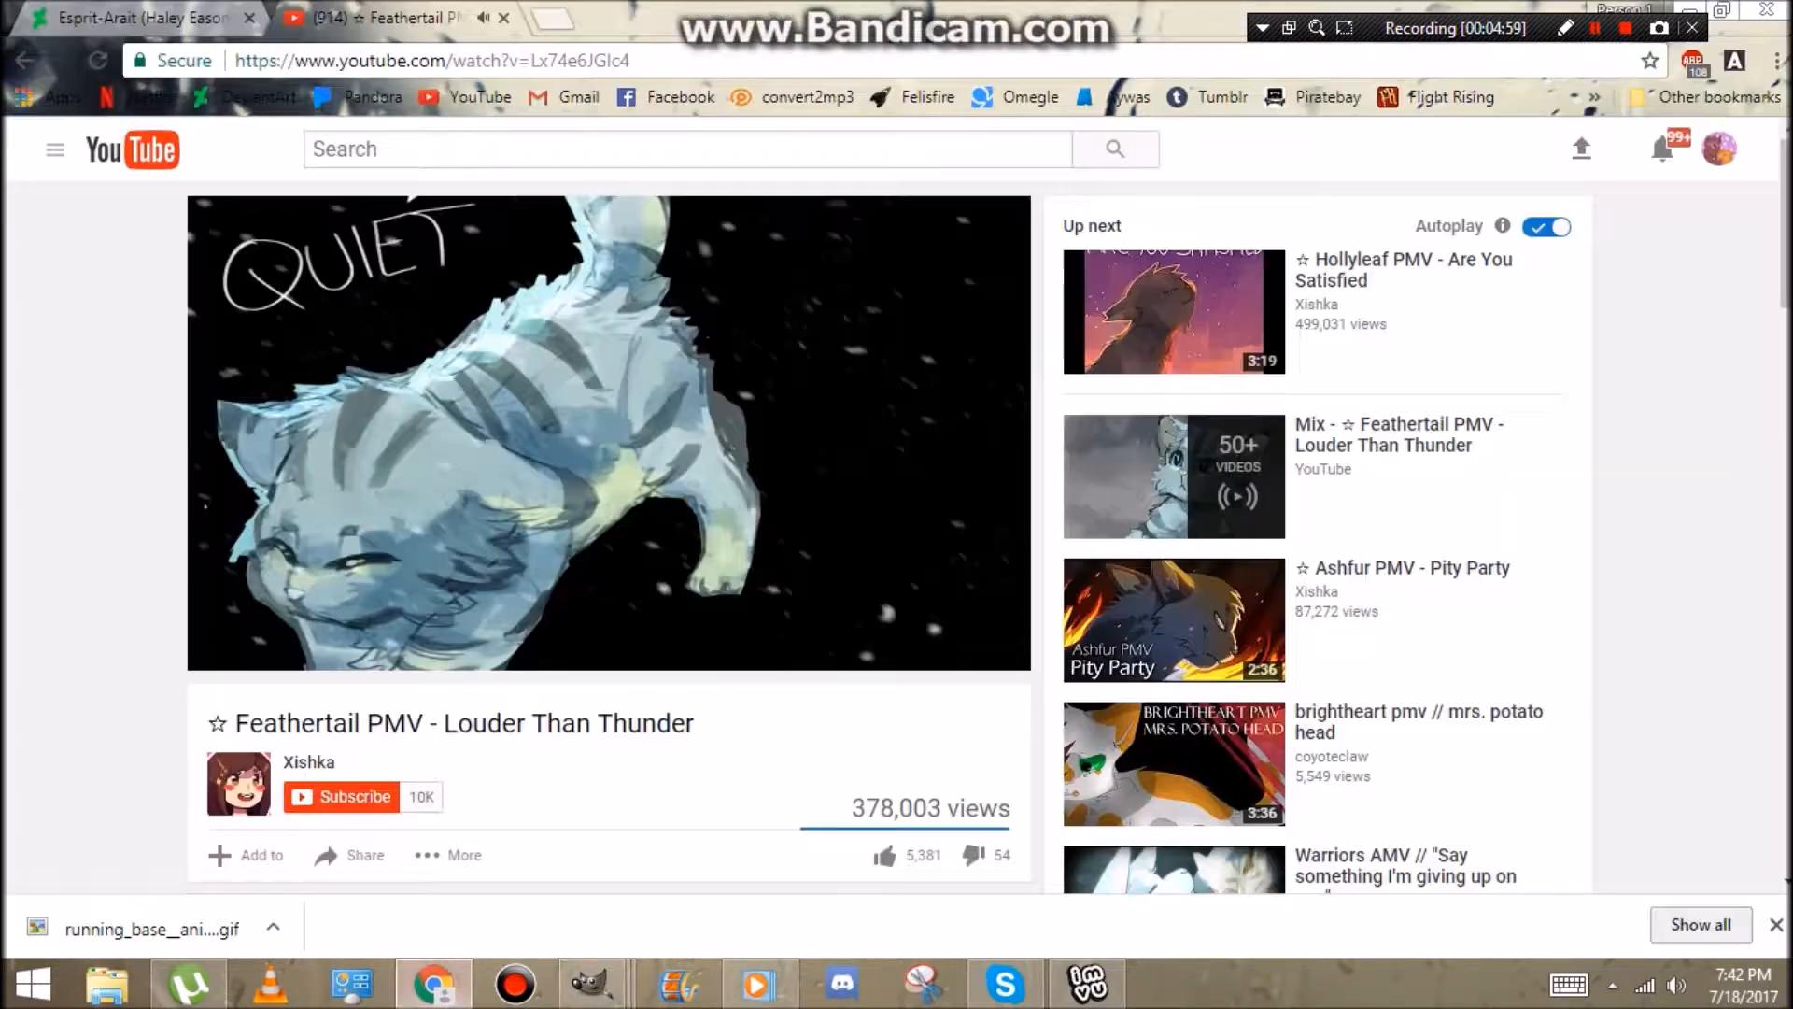
Return from YouTube to the cat-dragon drawing in GIMP.
left_click(591, 982)
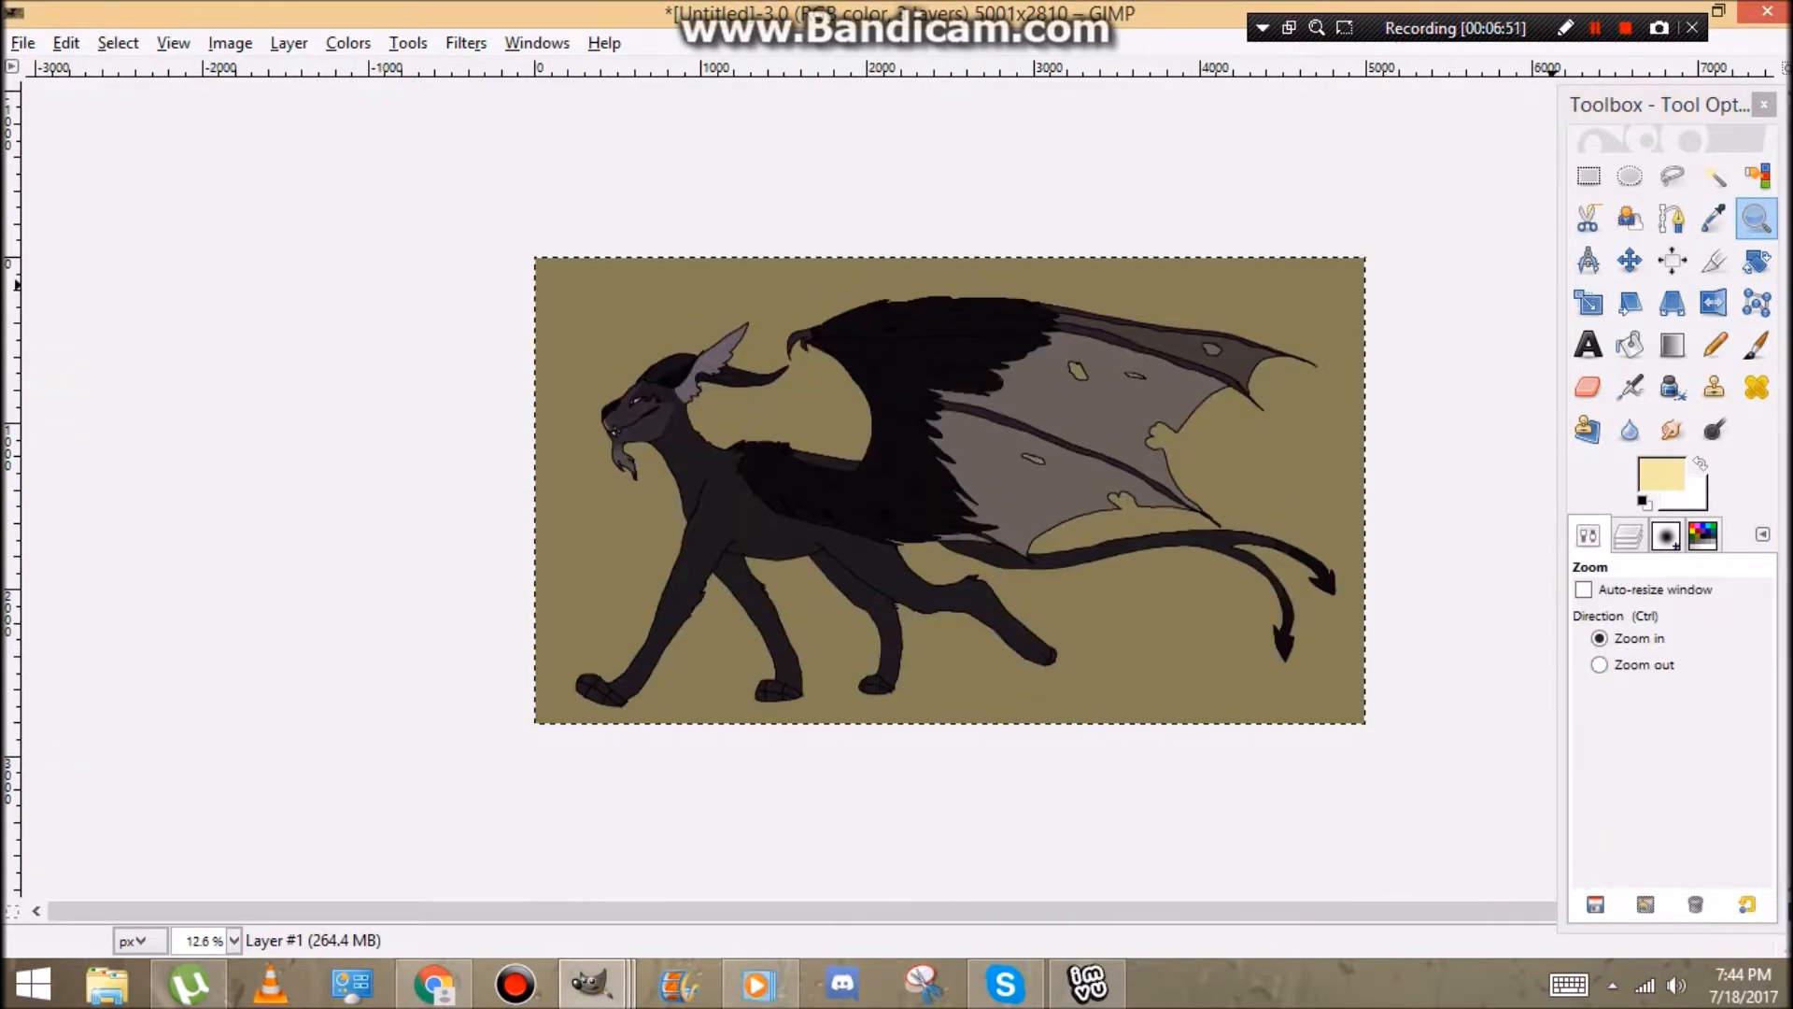
Colour the toe claws pale grey and view the whole creature.
left_click(1714, 344)
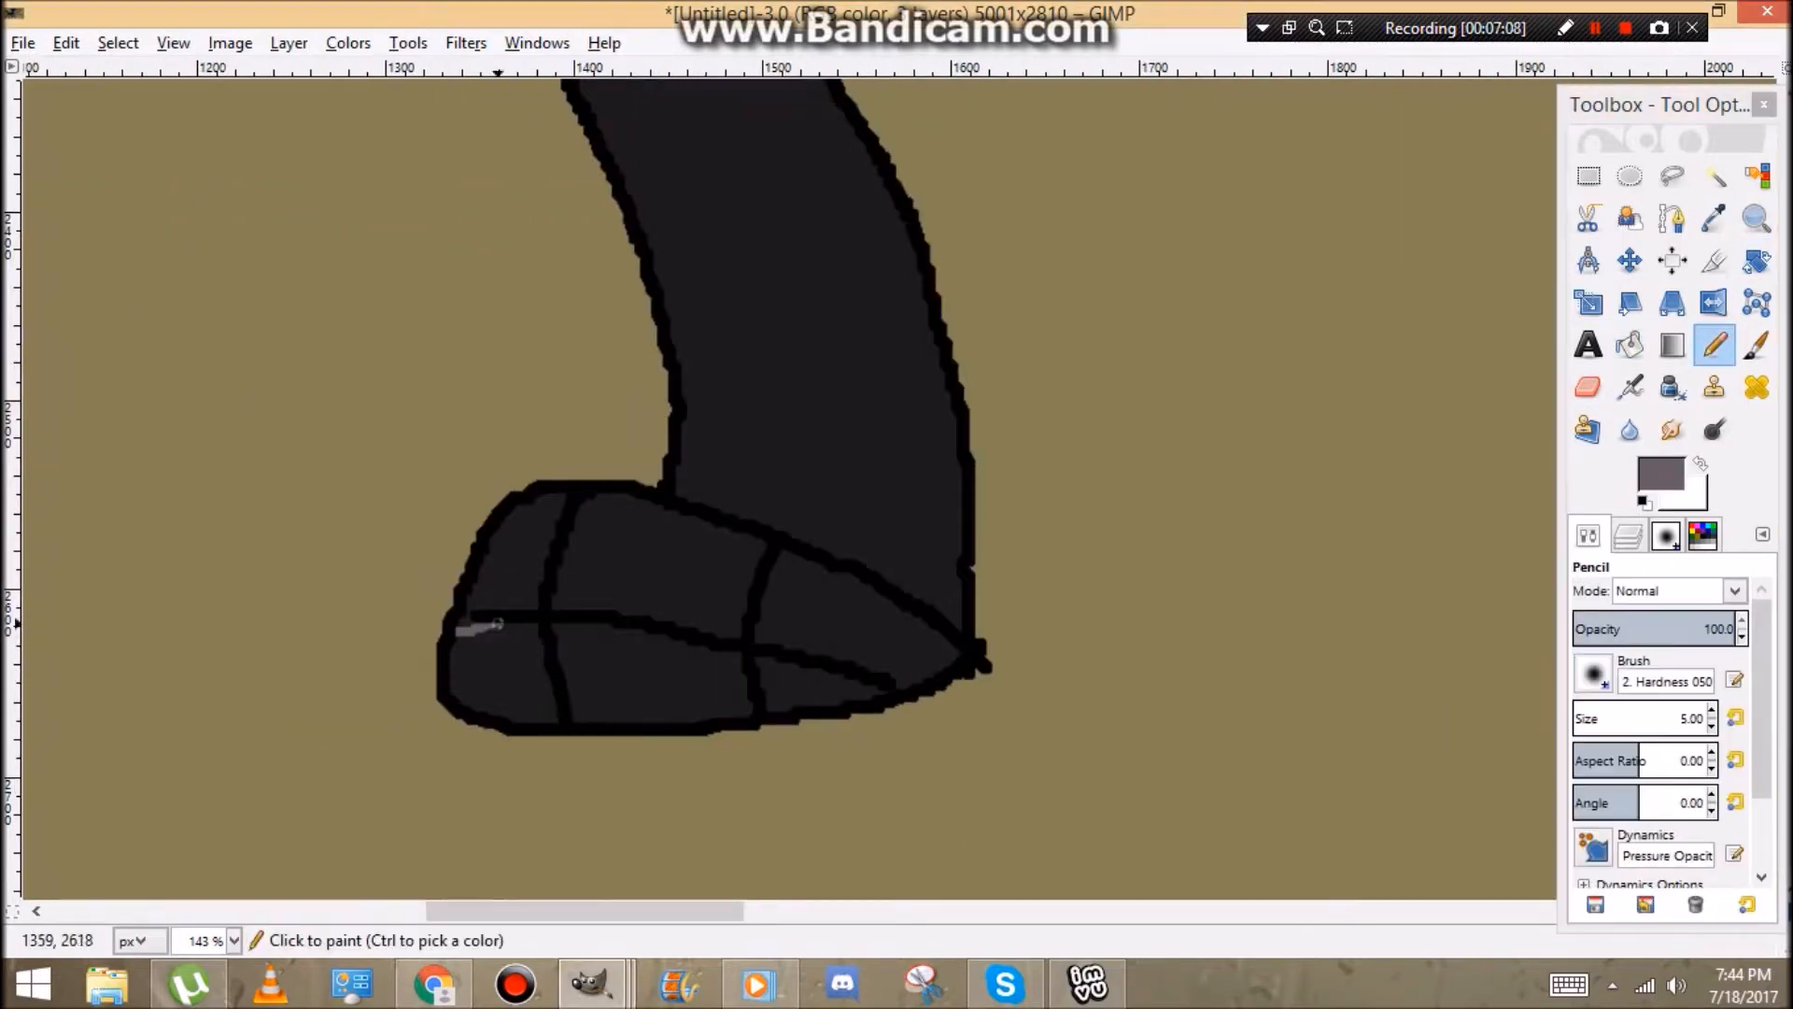
left_click(1629, 344)
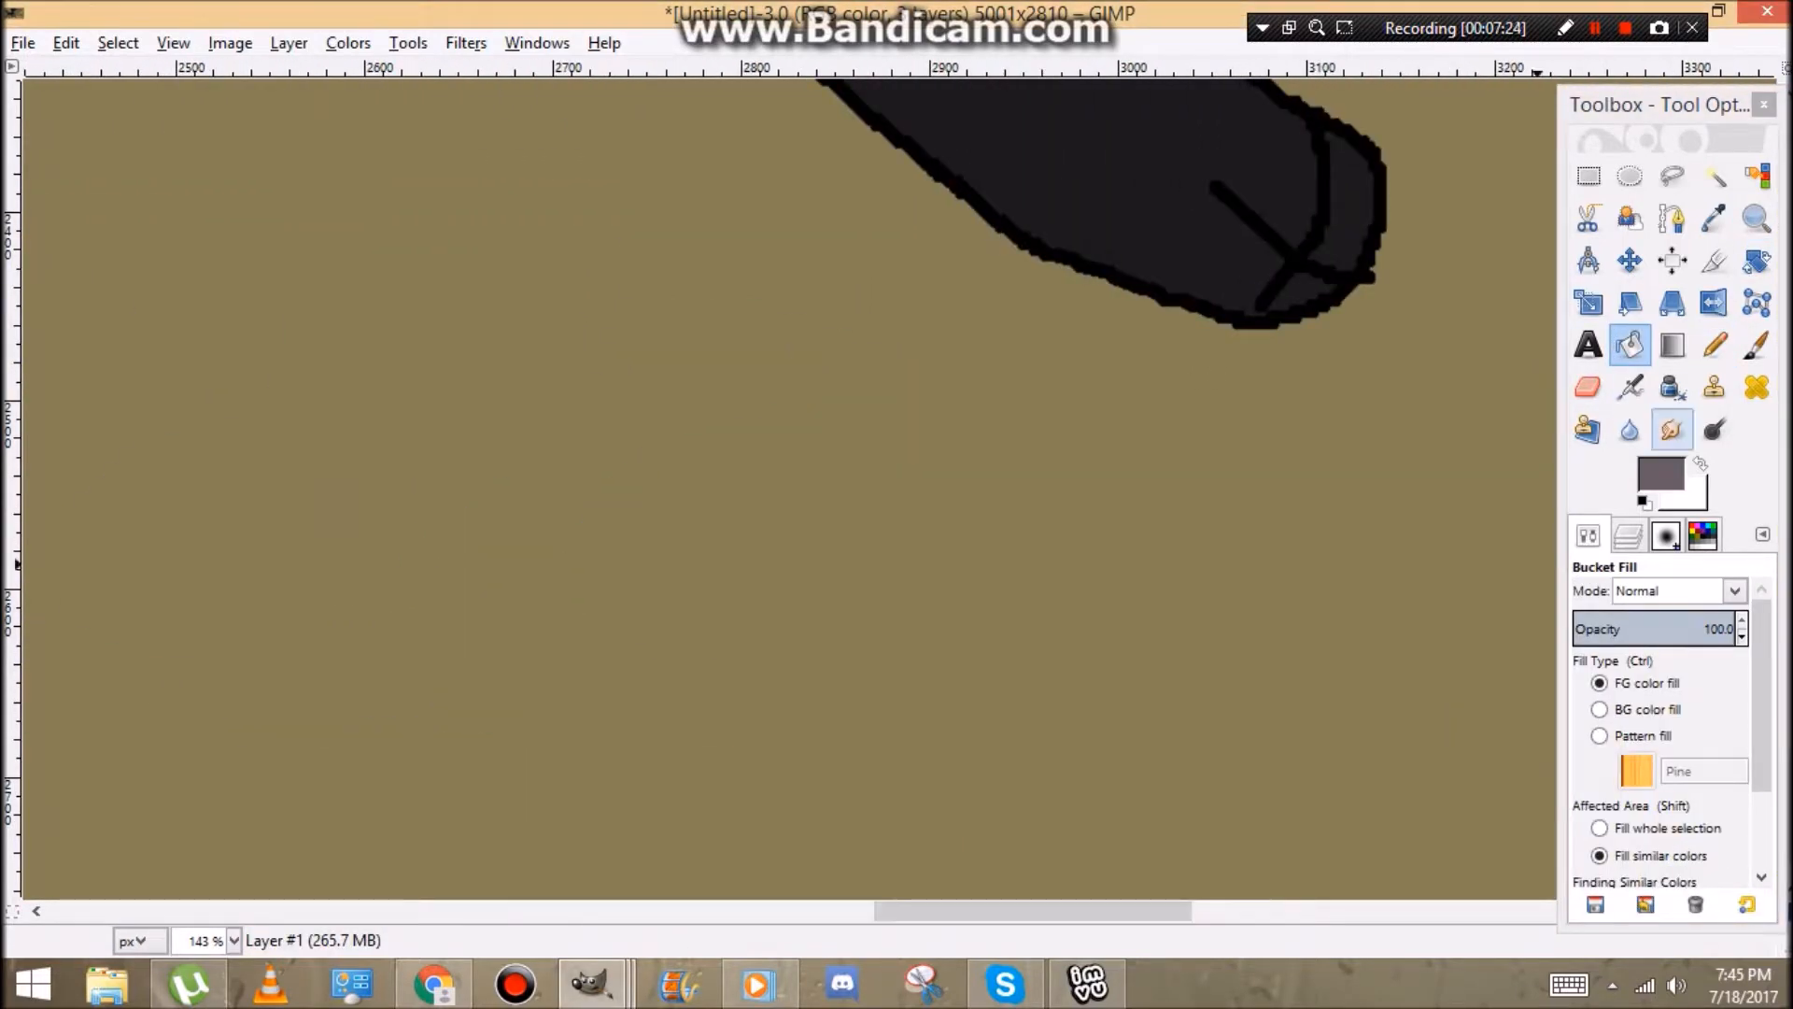
left_click(1756, 175)
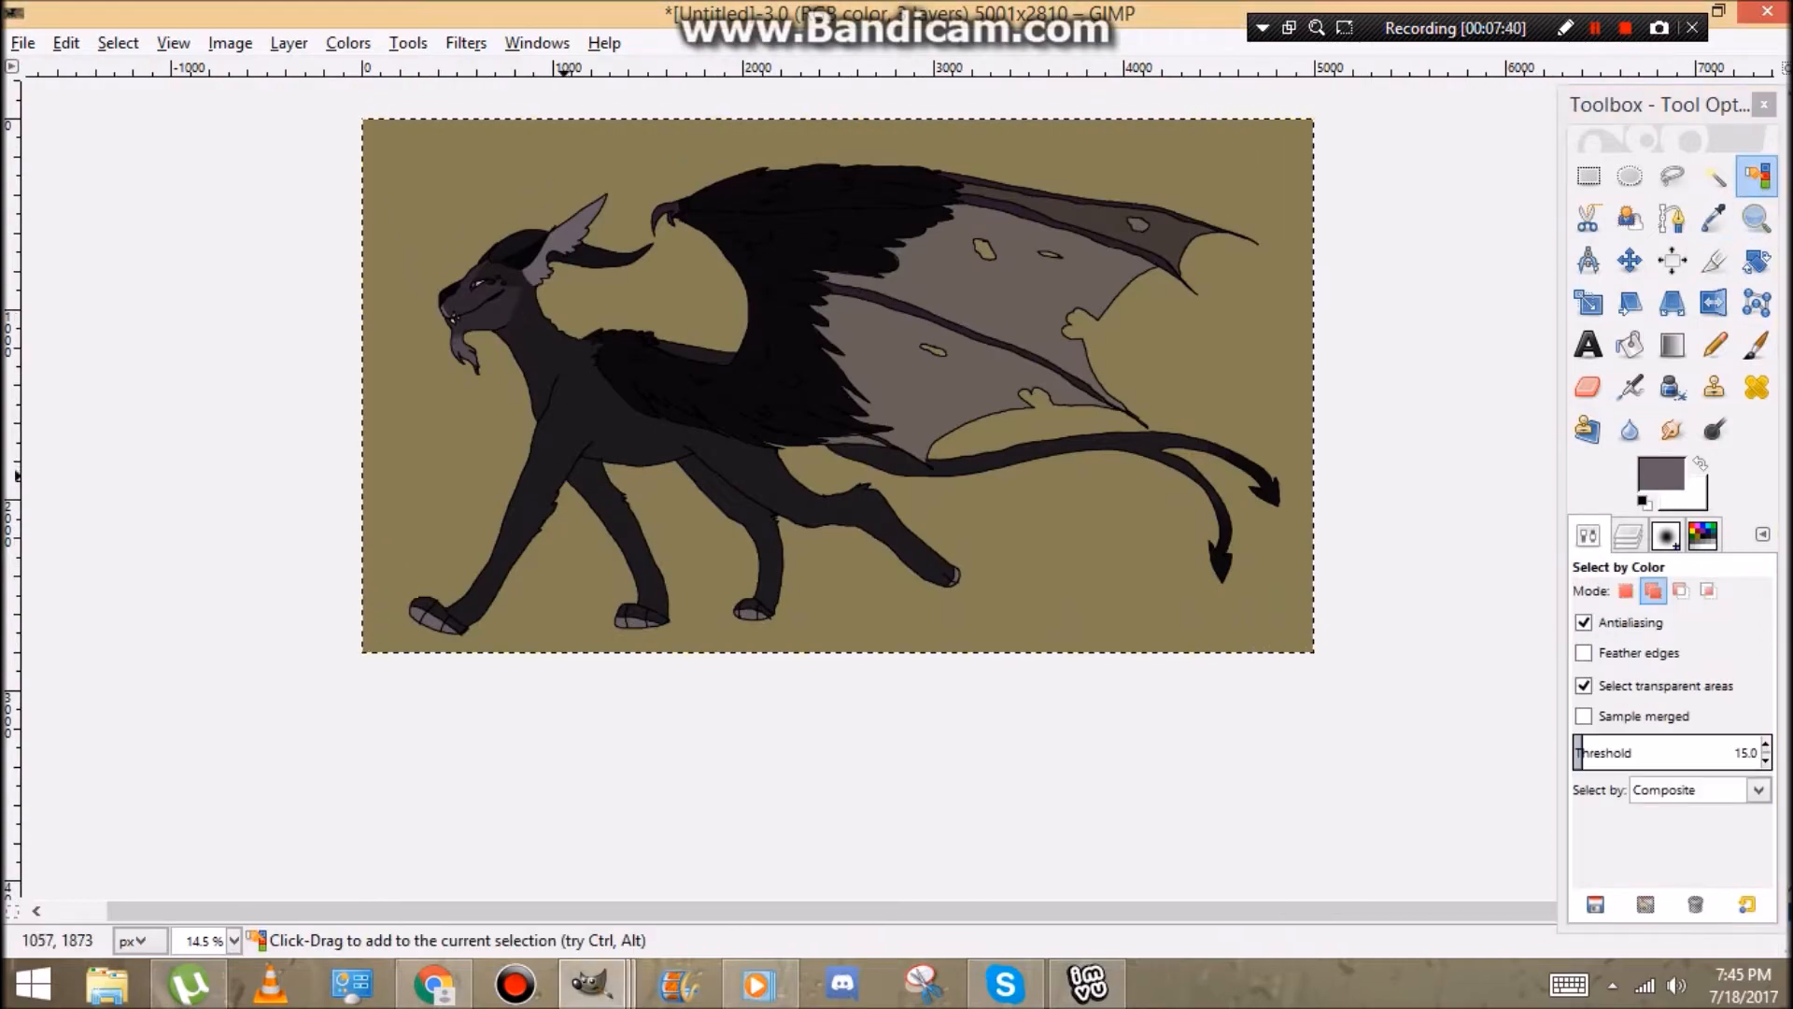
left_click(1715, 344)
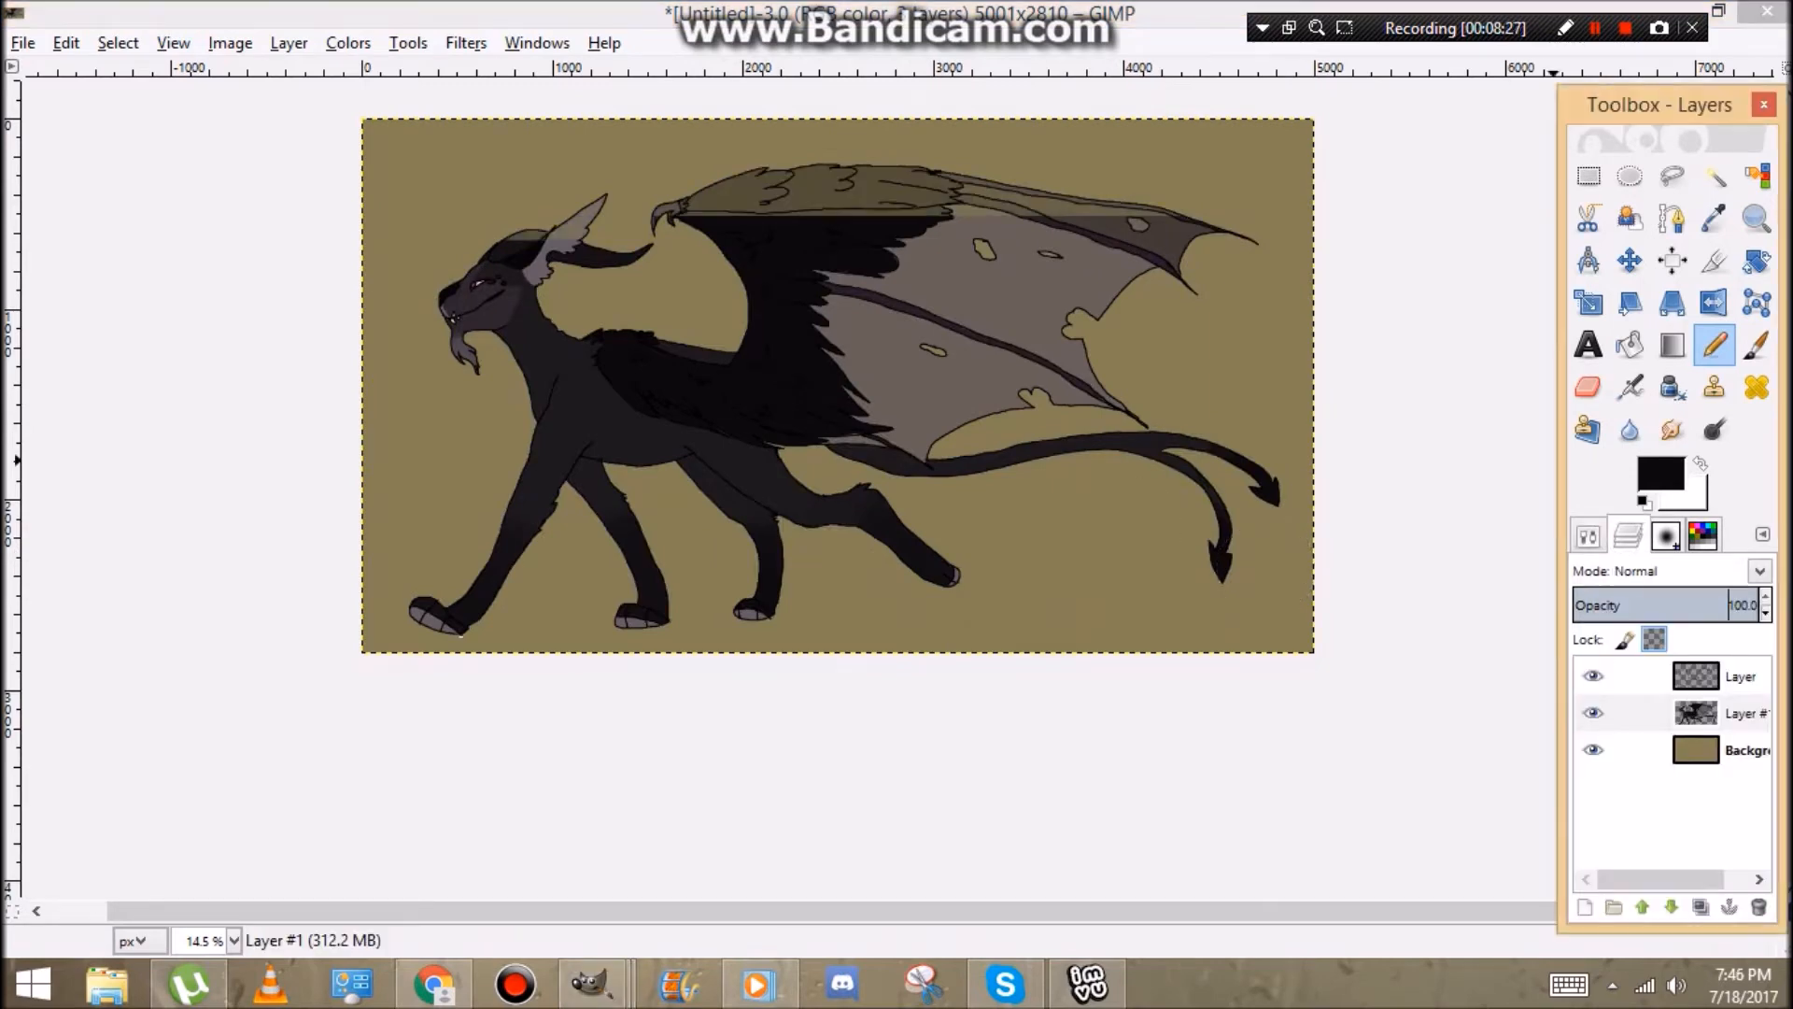
Export the picture as a PNG and save the project as devil cat custo.xcf.
left_click(21, 42)
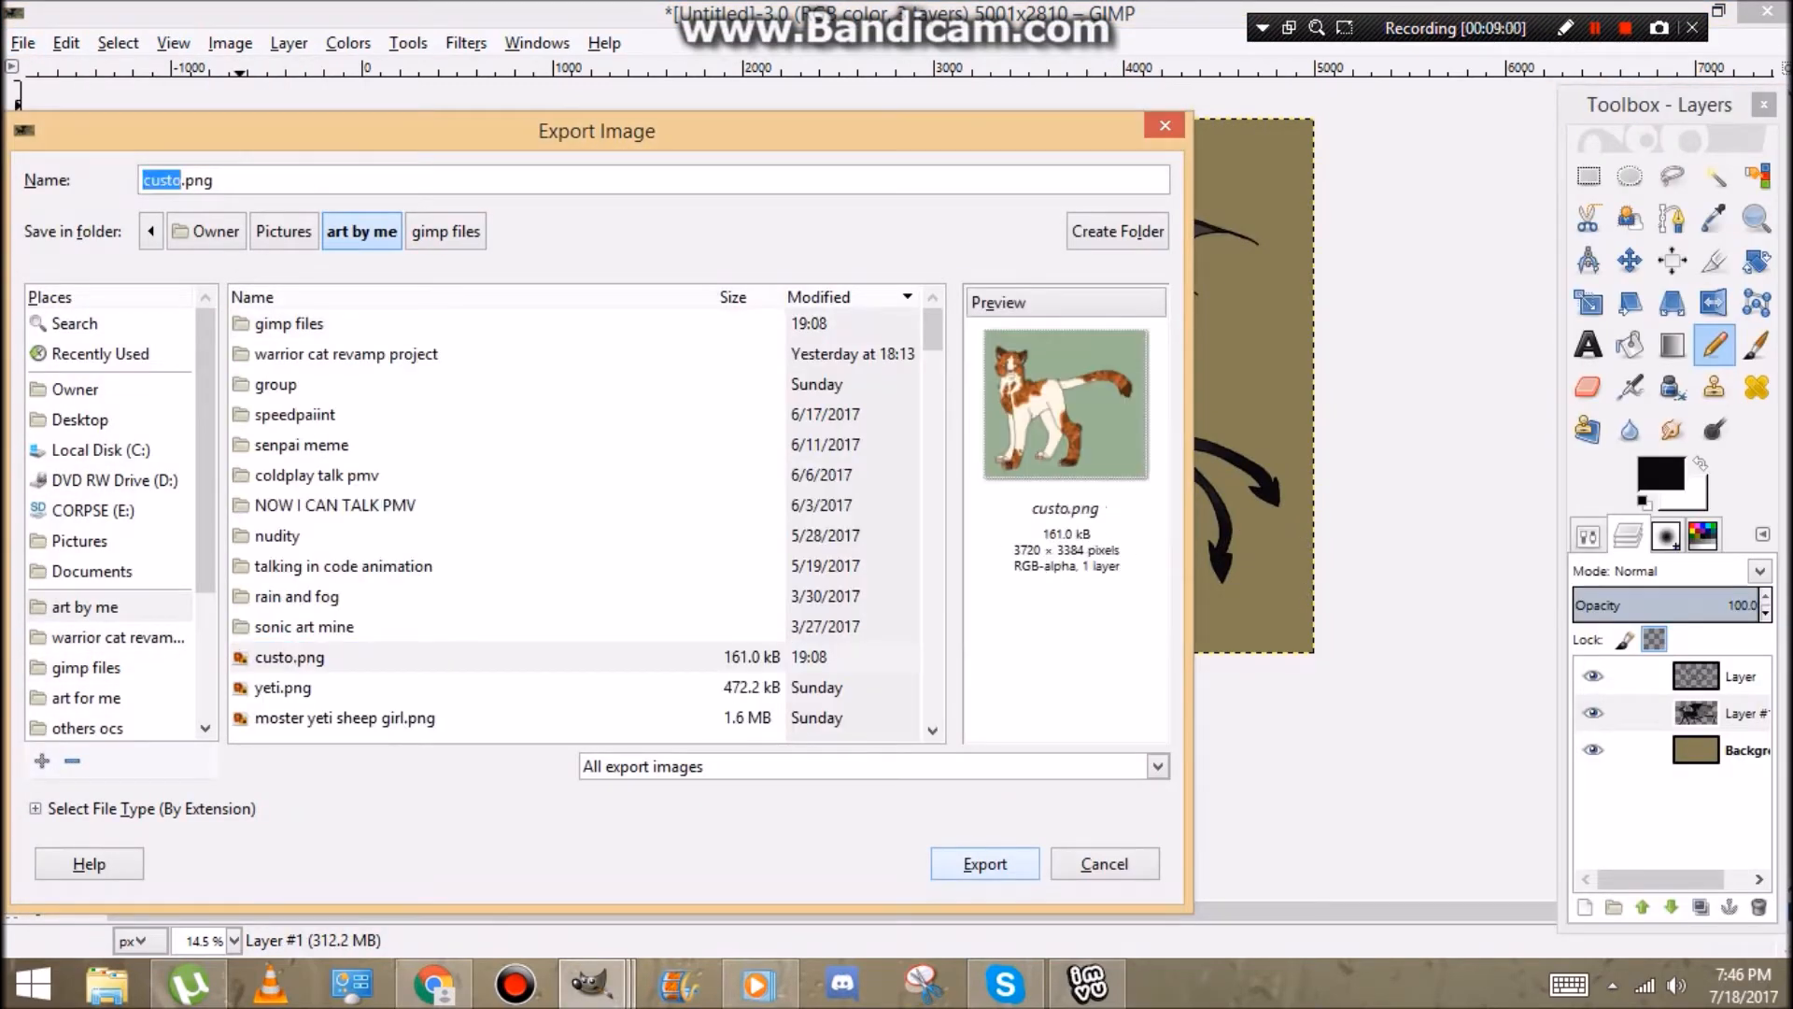
left_click(983, 863)
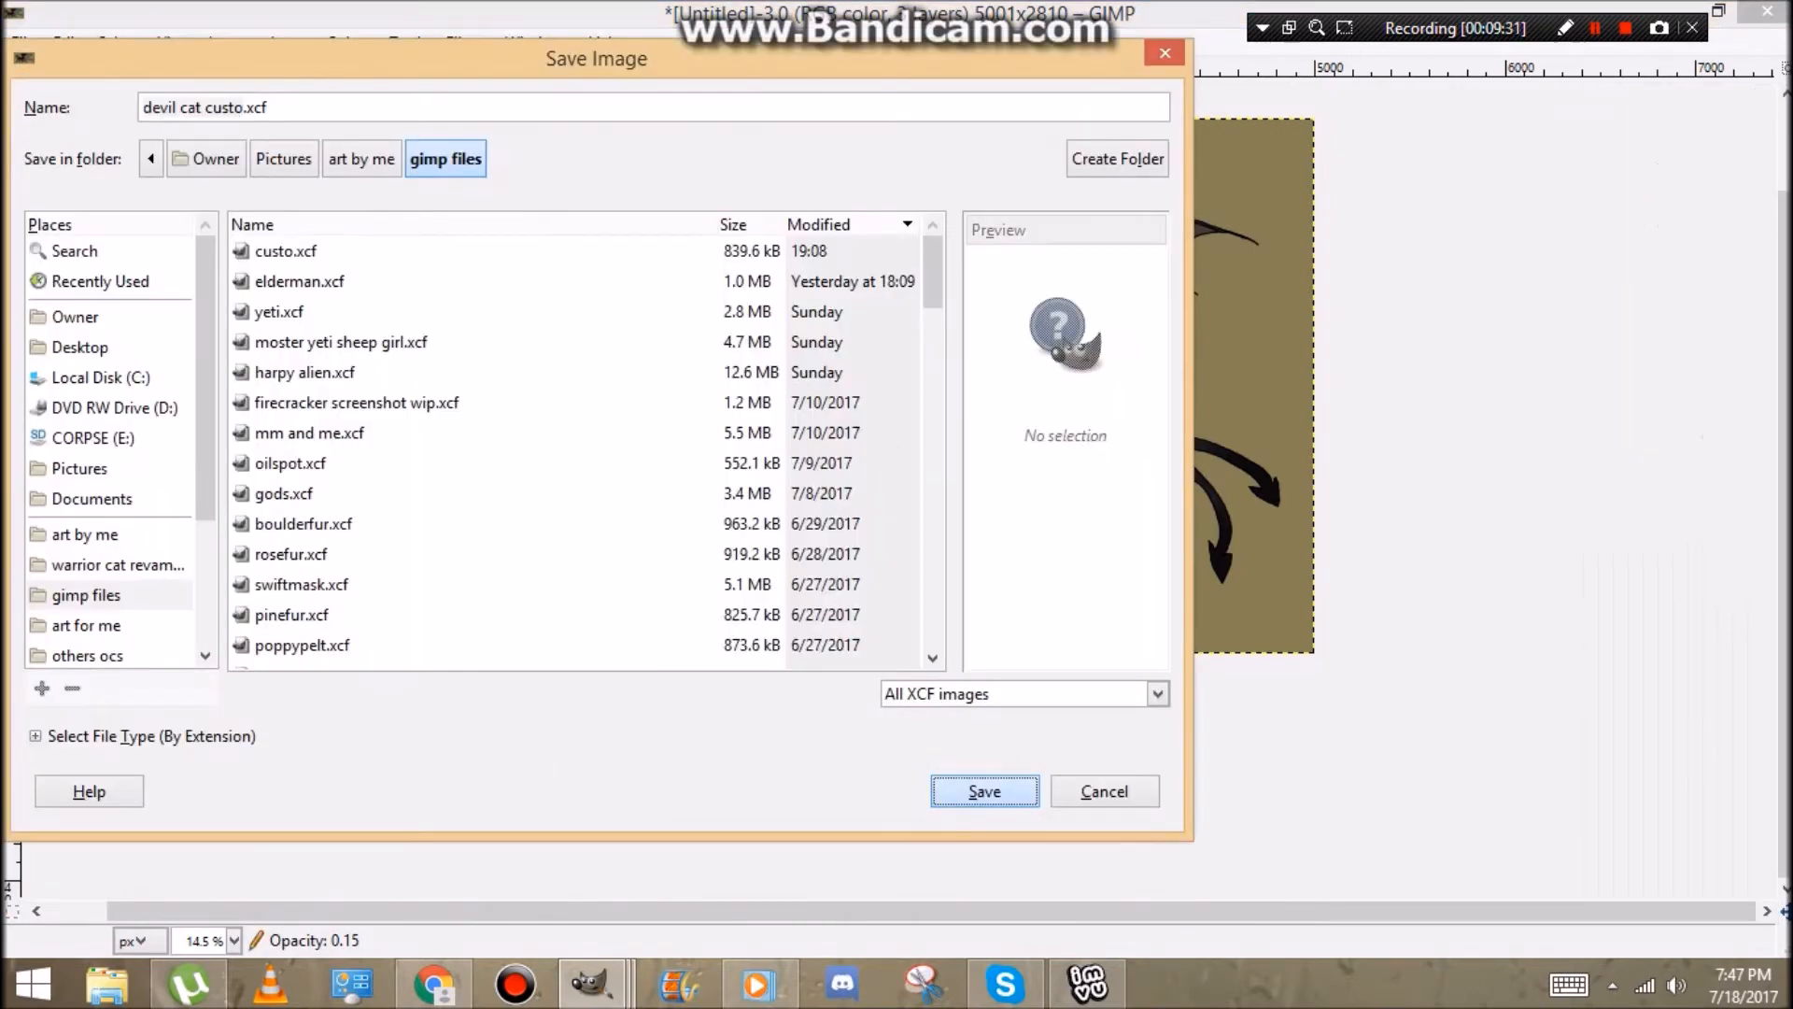
left_click(983, 790)
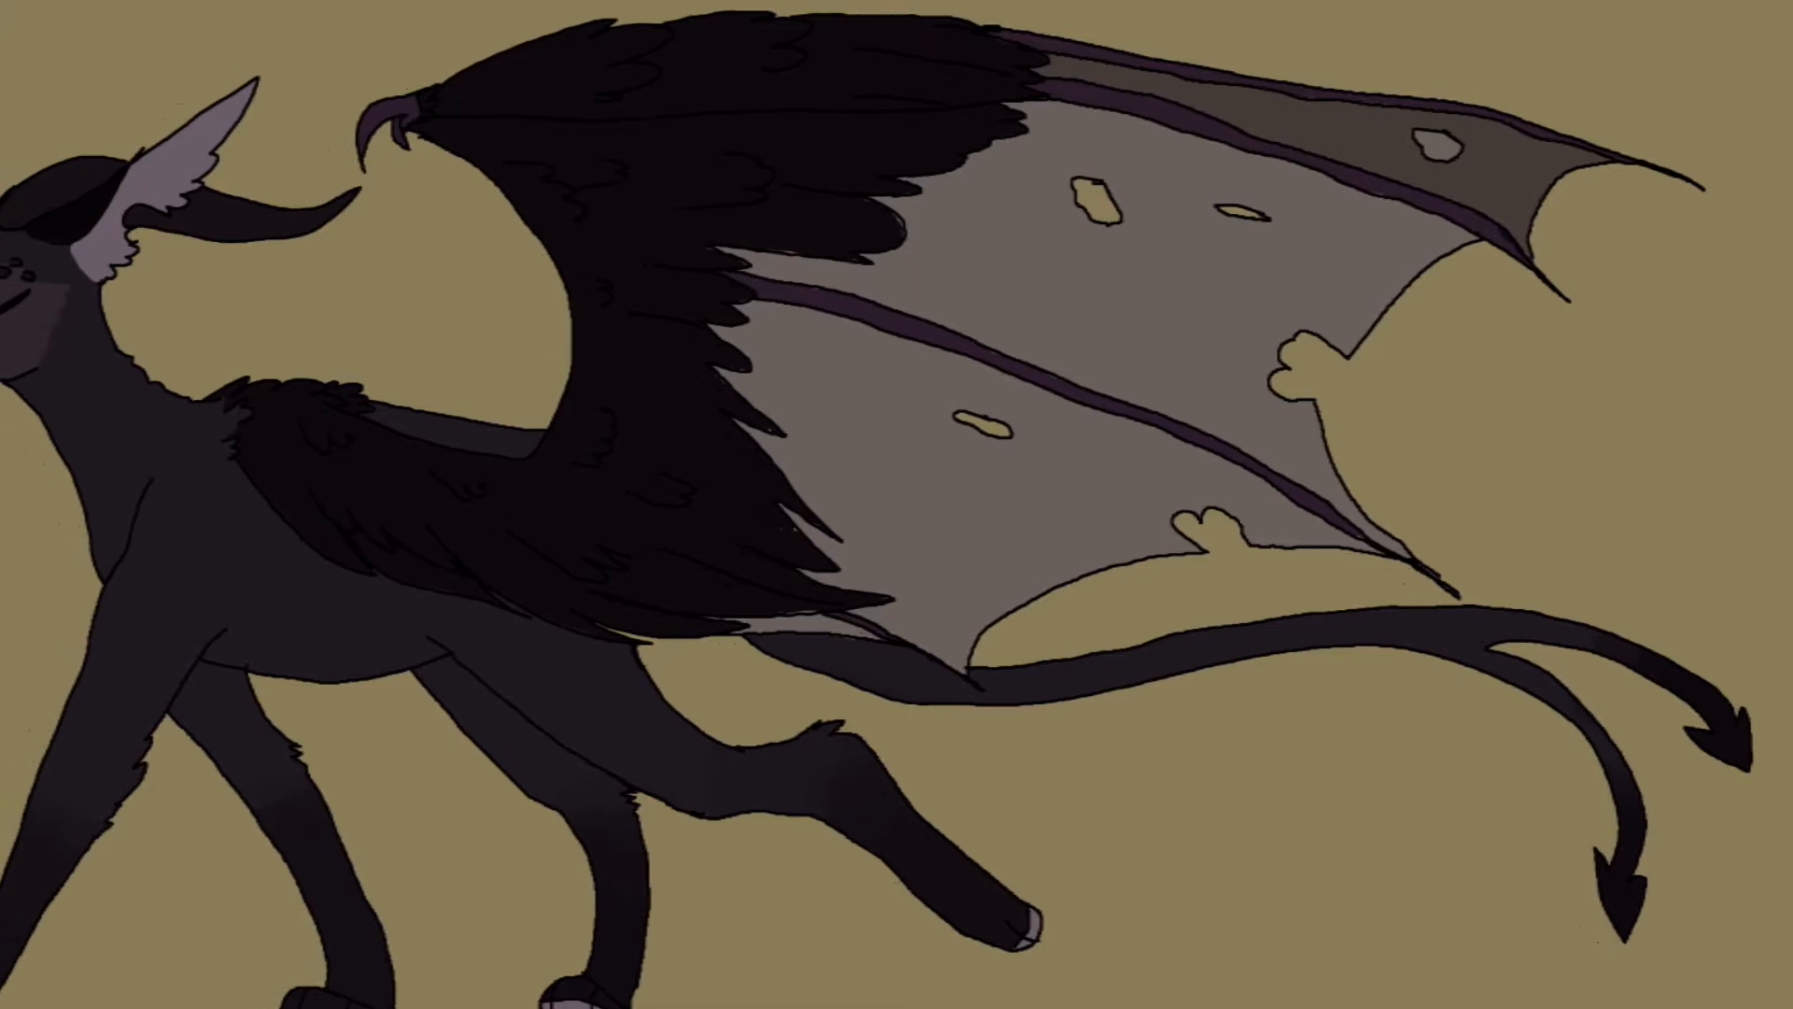